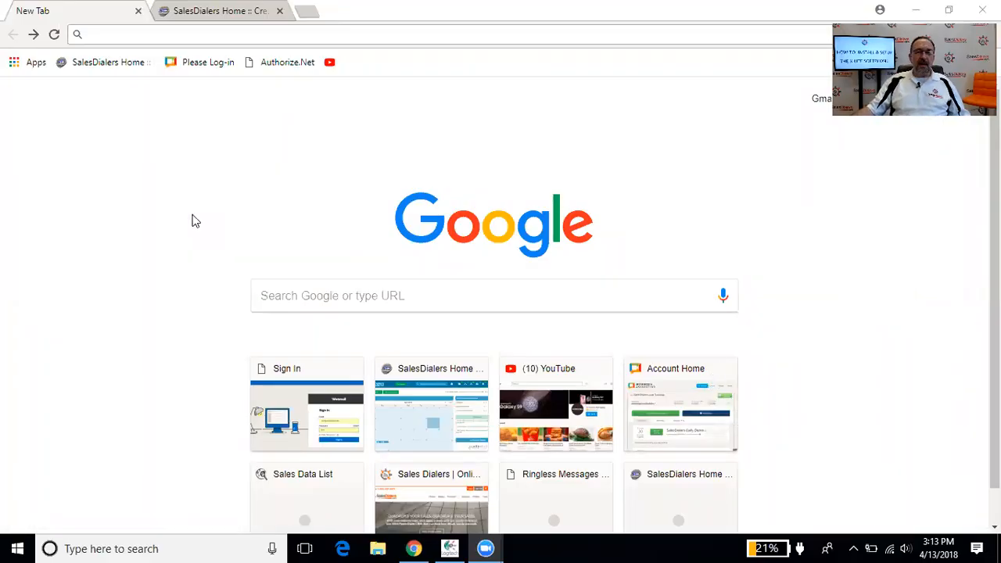
mouse_move(369, 243)
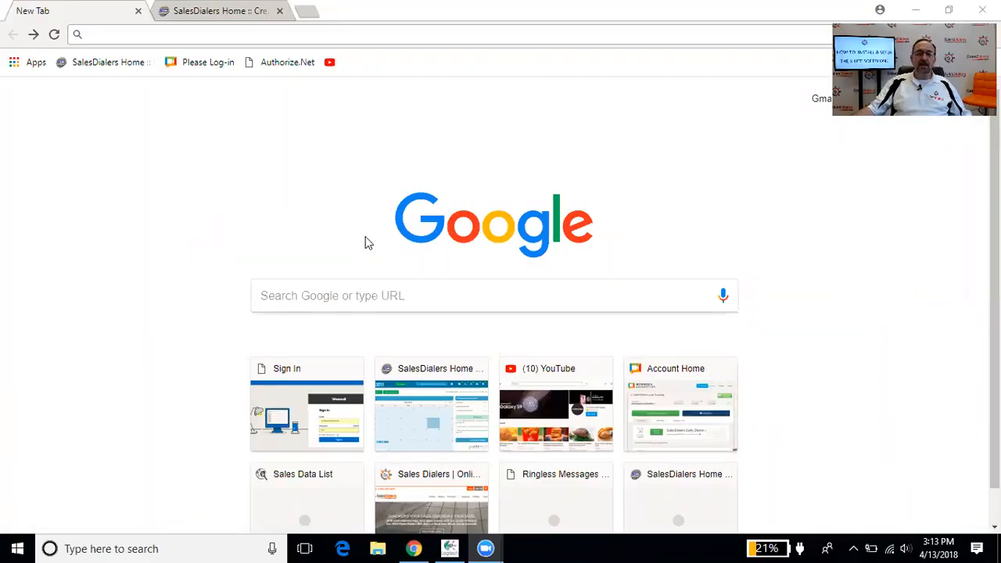
Search Google for 'xlite download'.
left_click(494, 294)
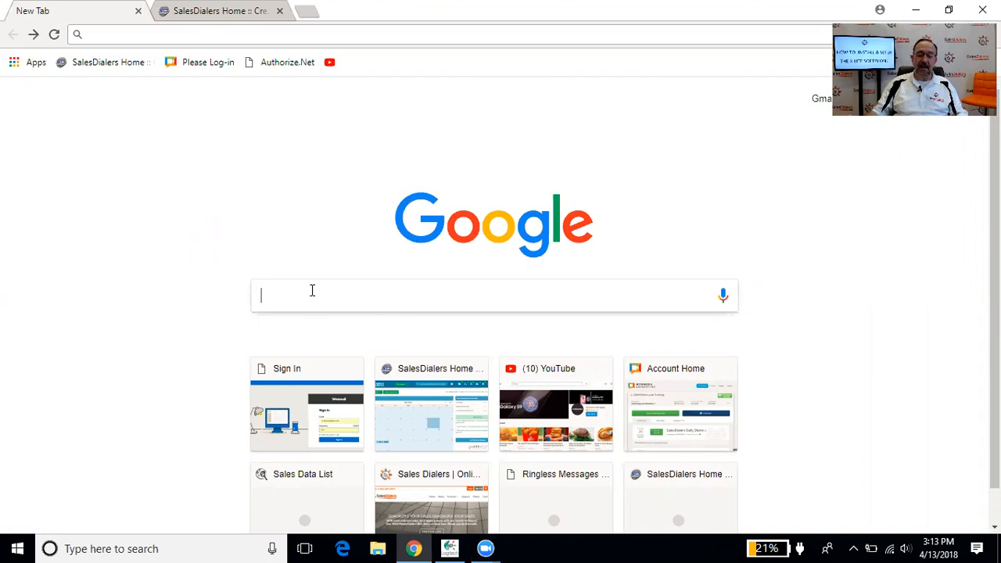
type("xlite download")
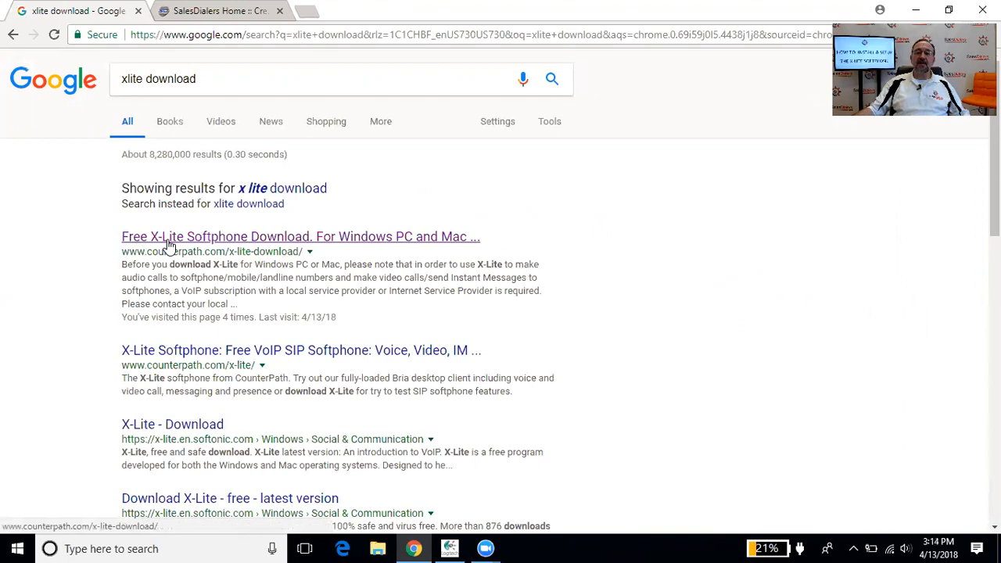
mouse_move(369, 243)
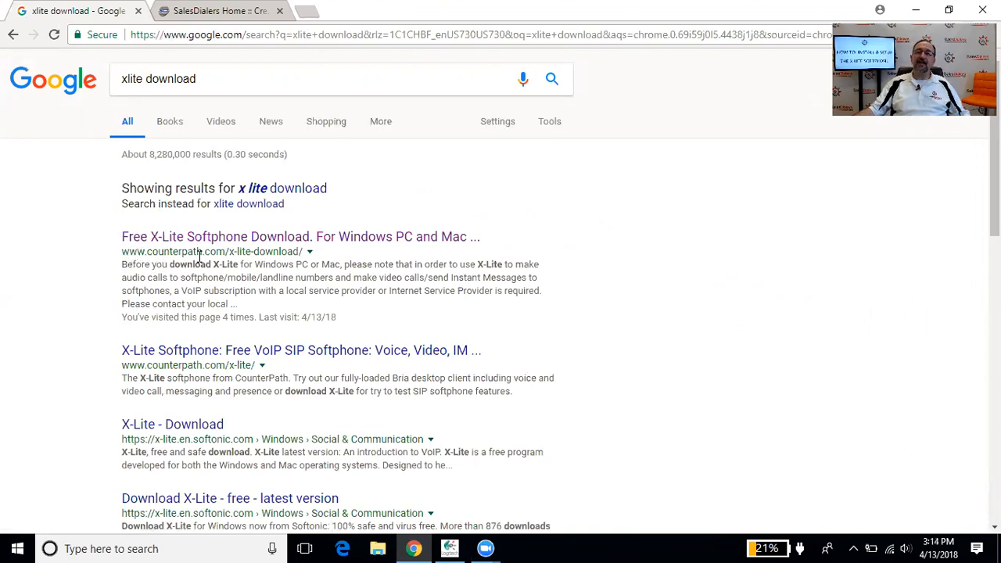
mouse_move(62, 258)
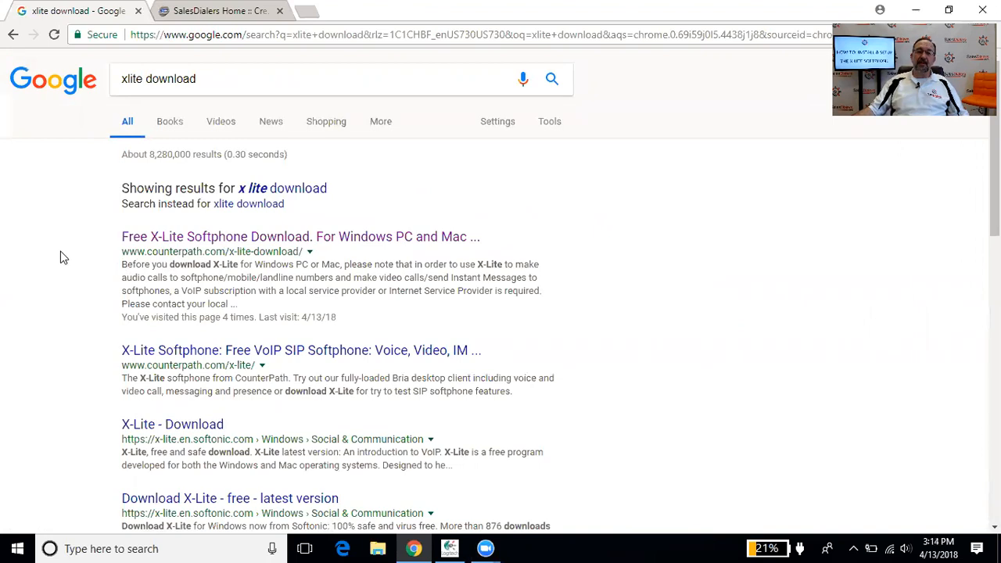
mouse_move(207, 236)
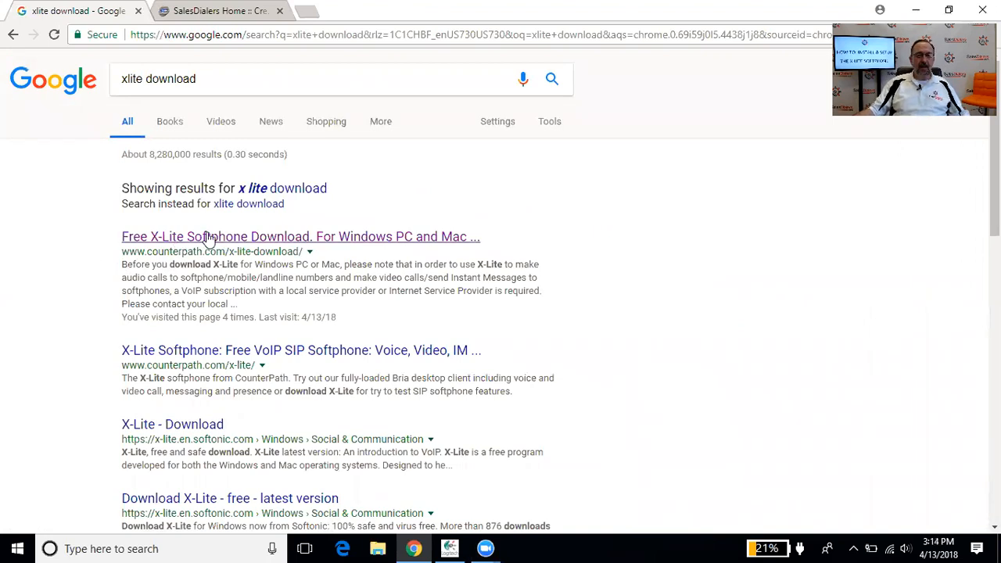
From the CounterPath result, start downloading the X-Lite installer for Windows.
left_click(300, 236)
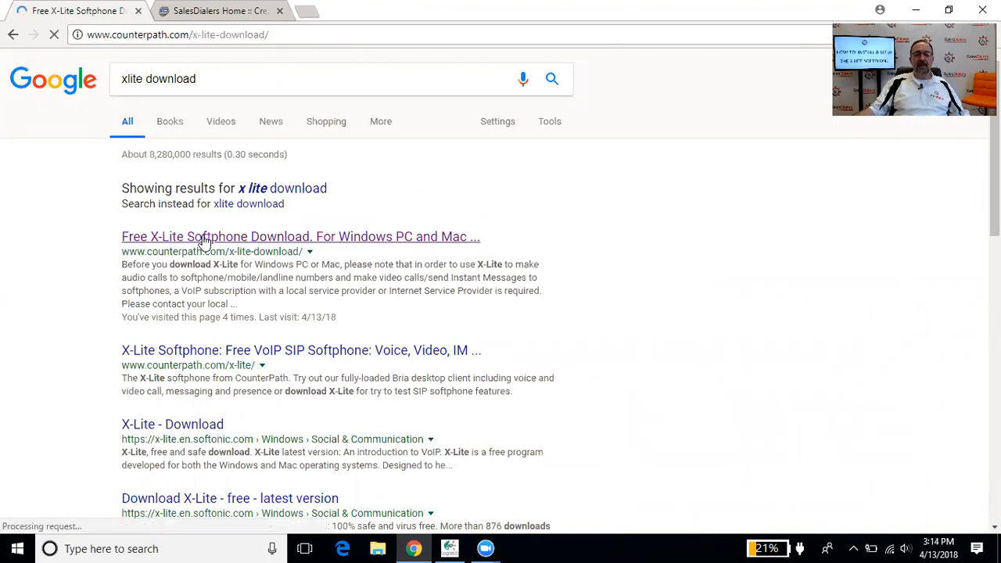
left_click(300, 236)
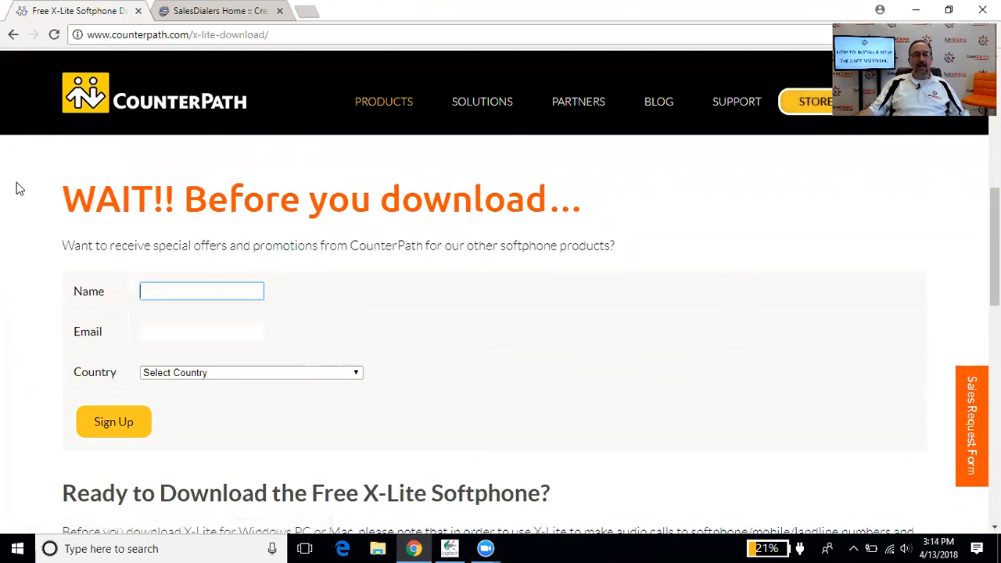
mouse_move(447, 315)
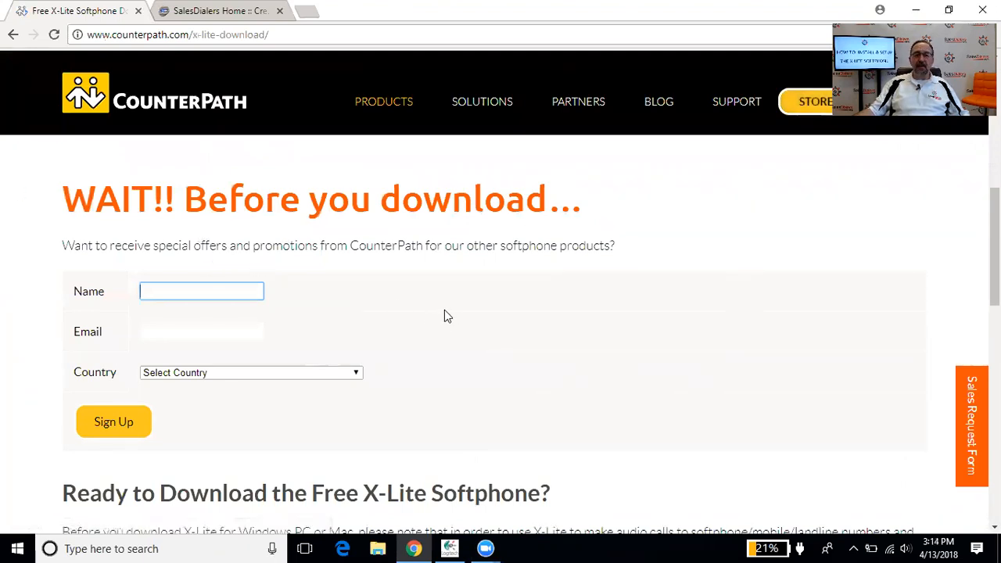
scroll("down", 3)
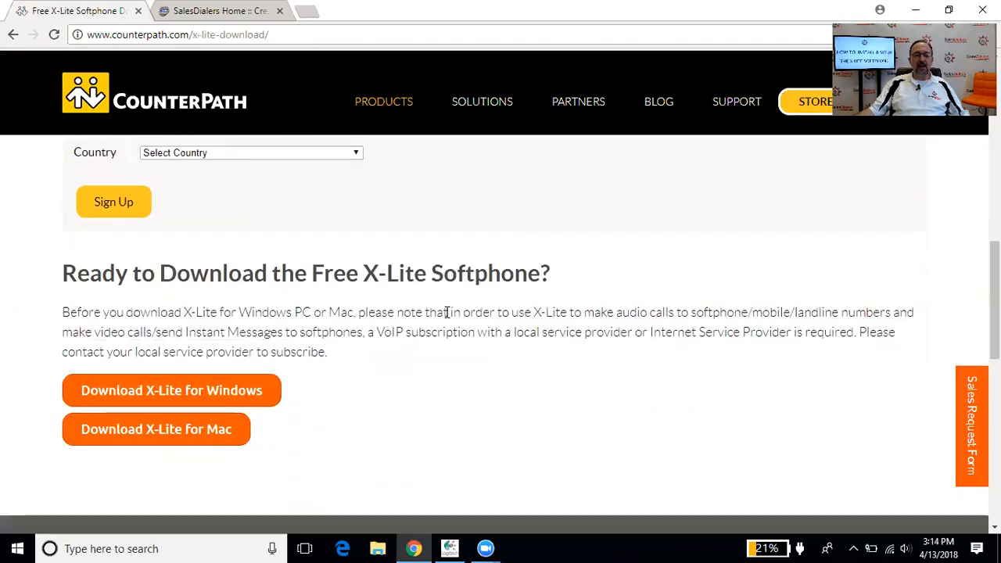
scroll("down", 3)
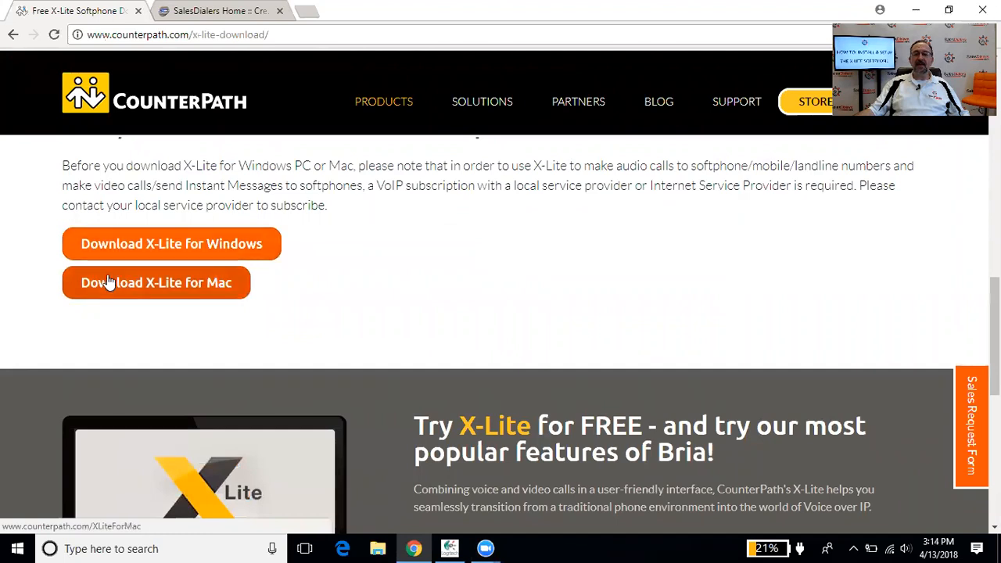
mouse_move(413, 303)
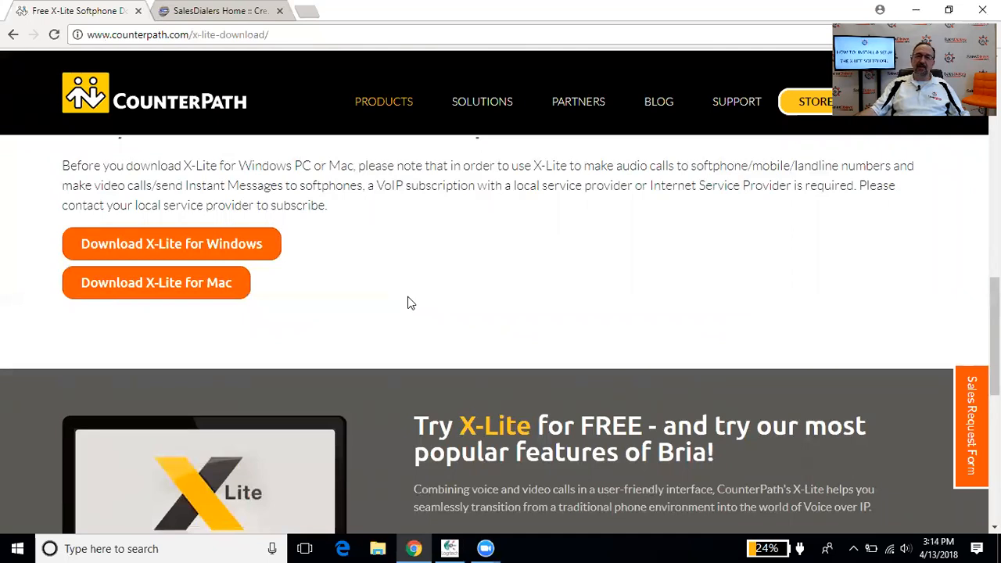
mouse_move(383, 290)
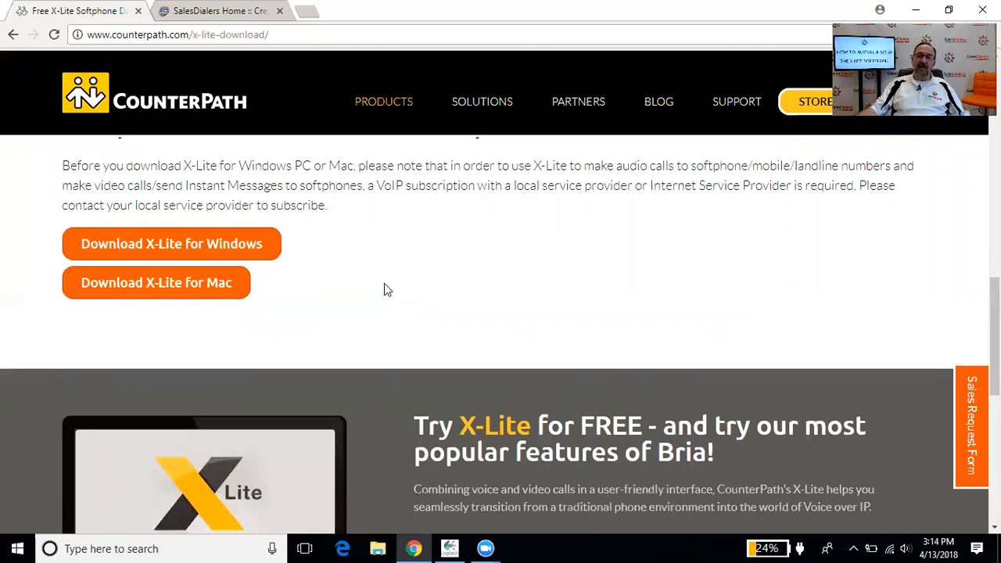
left_click(170, 244)
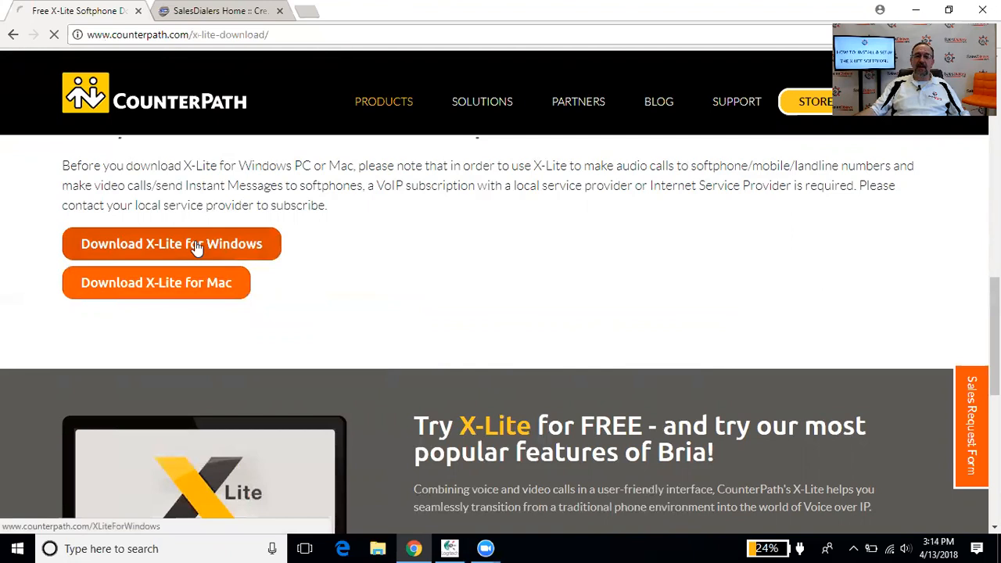
left_click(172, 244)
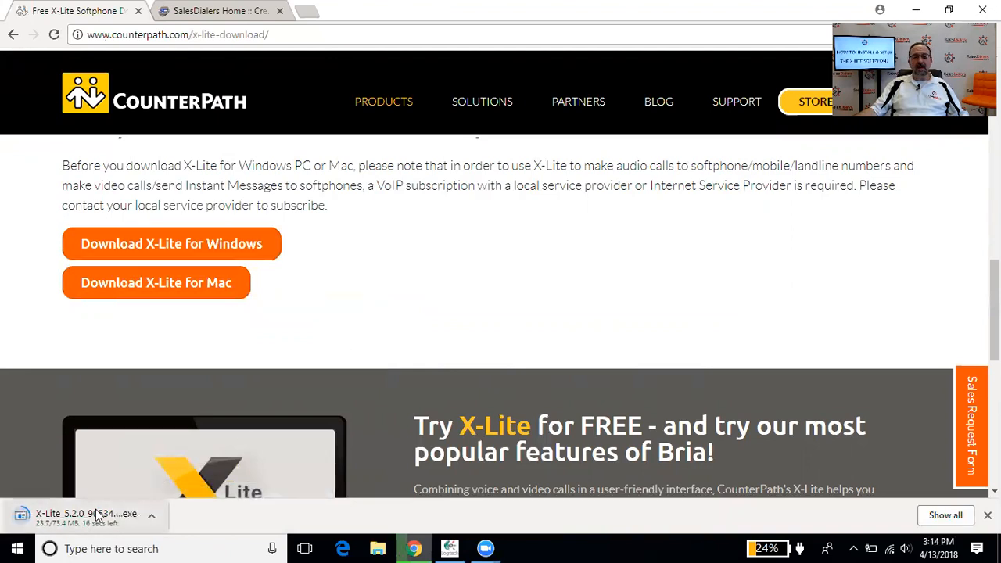
mouse_move(86, 513)
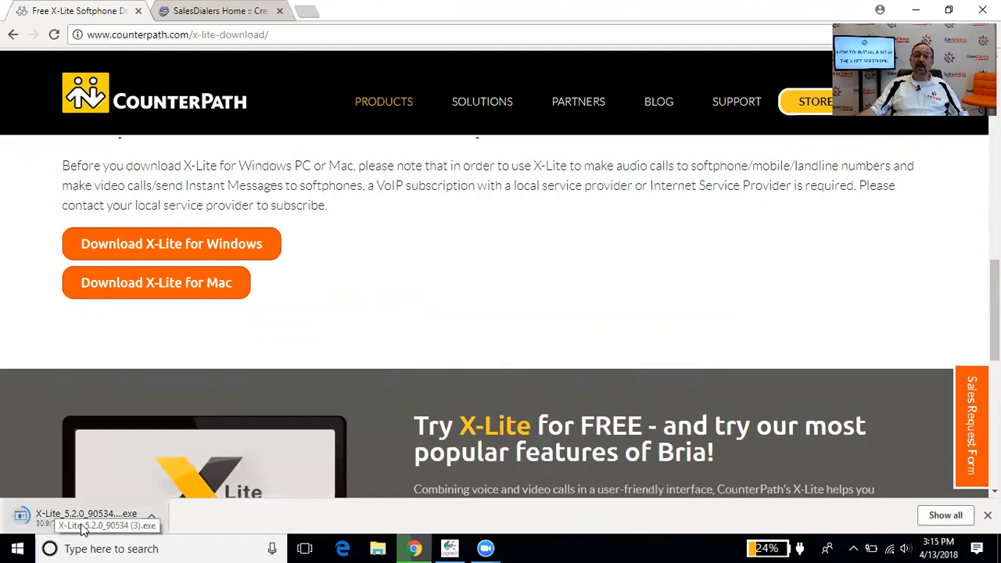
mouse_move(383, 315)
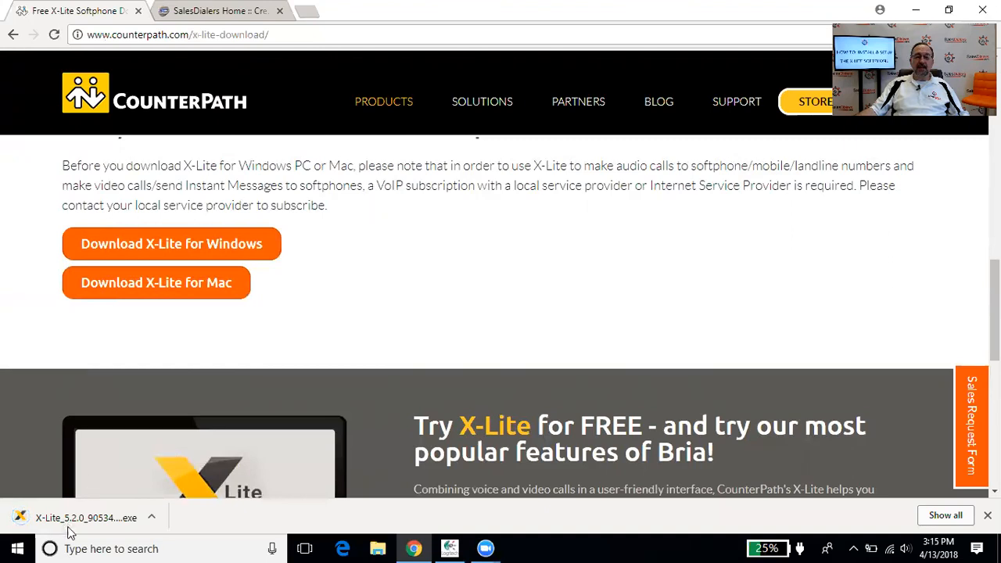
Run the downloaded X-Lite installer and accept its license agreement.
left_click(86, 516)
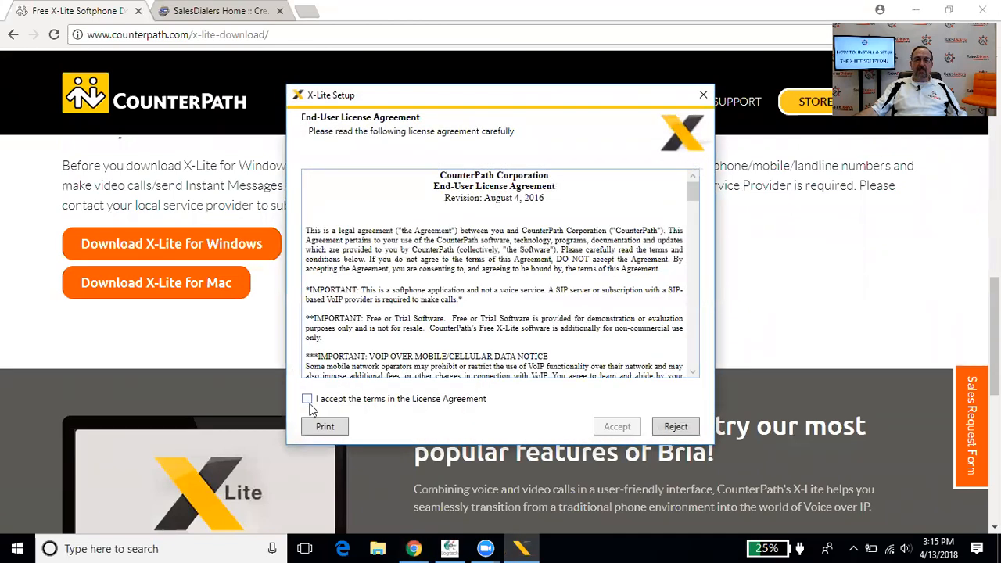
left_click(306, 398)
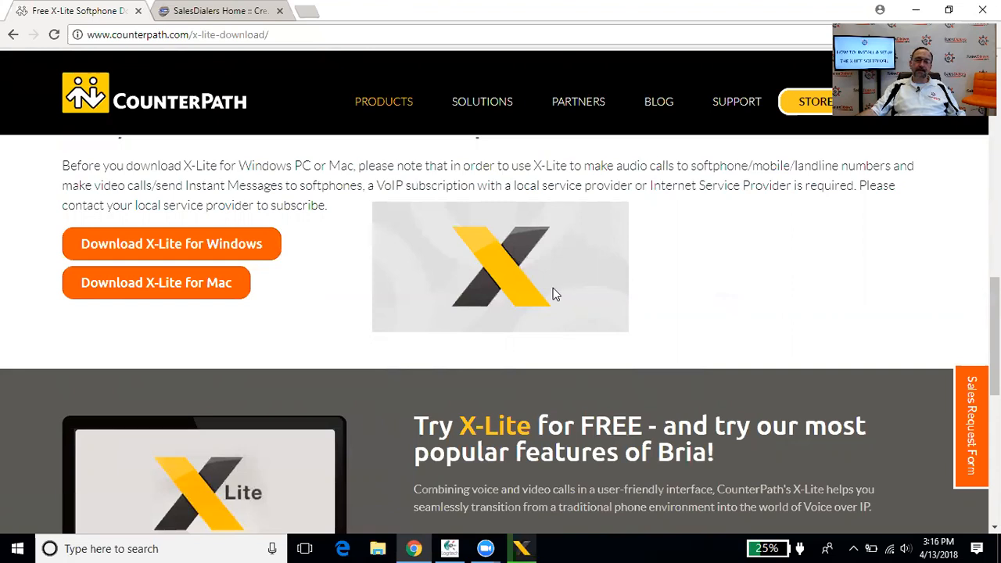
mouse_move(550, 295)
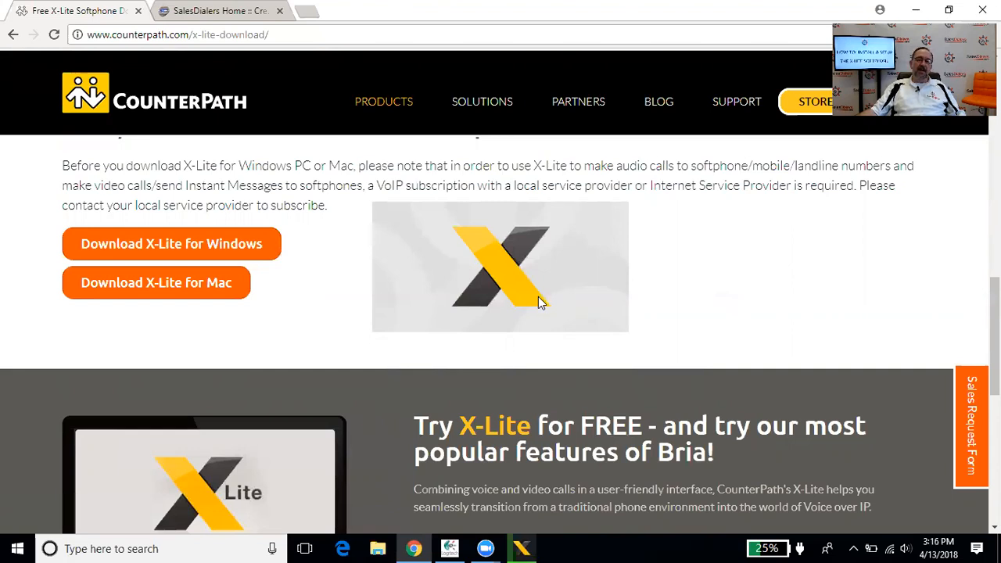
mouse_move(538, 303)
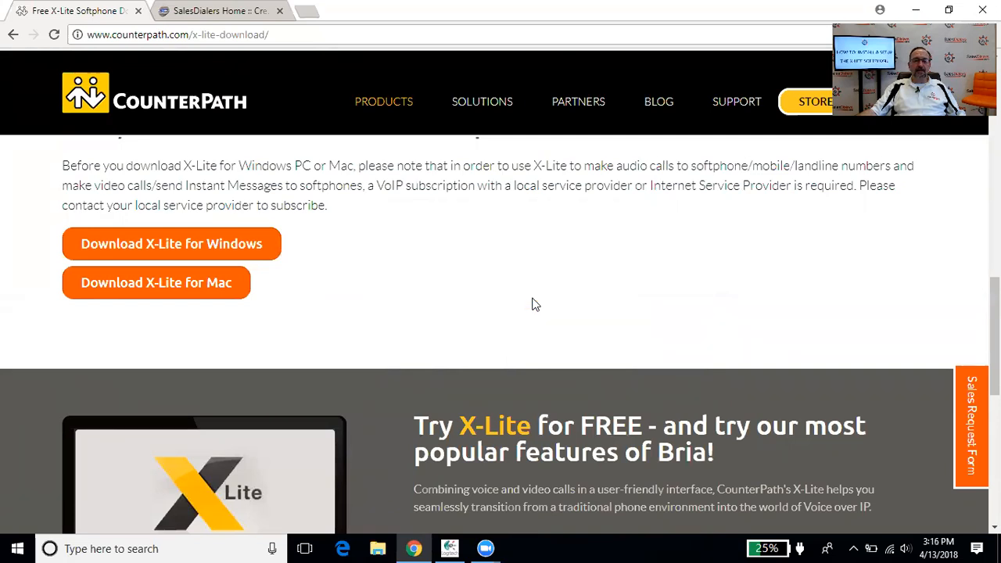
mouse_move(532, 304)
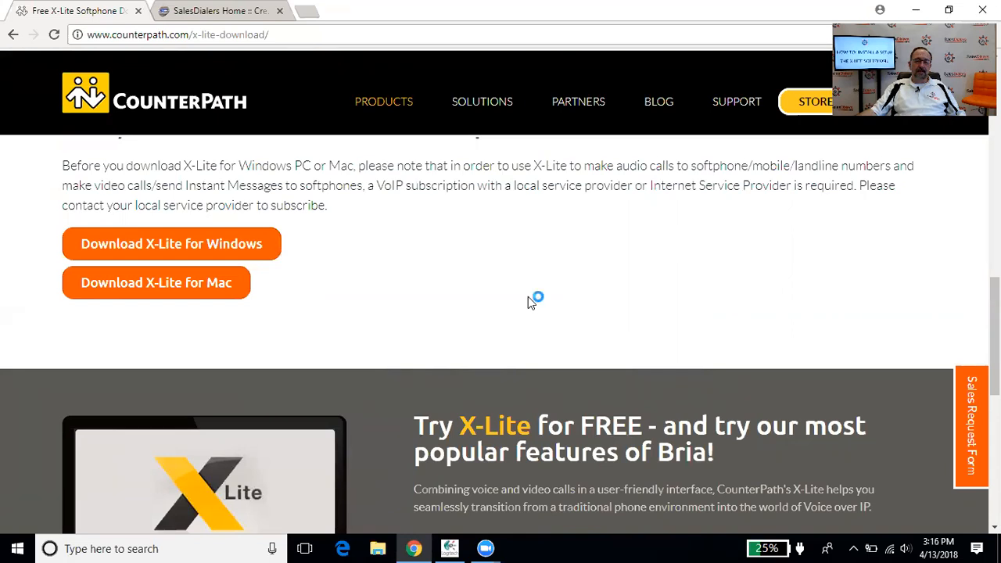
mouse_move(531, 299)
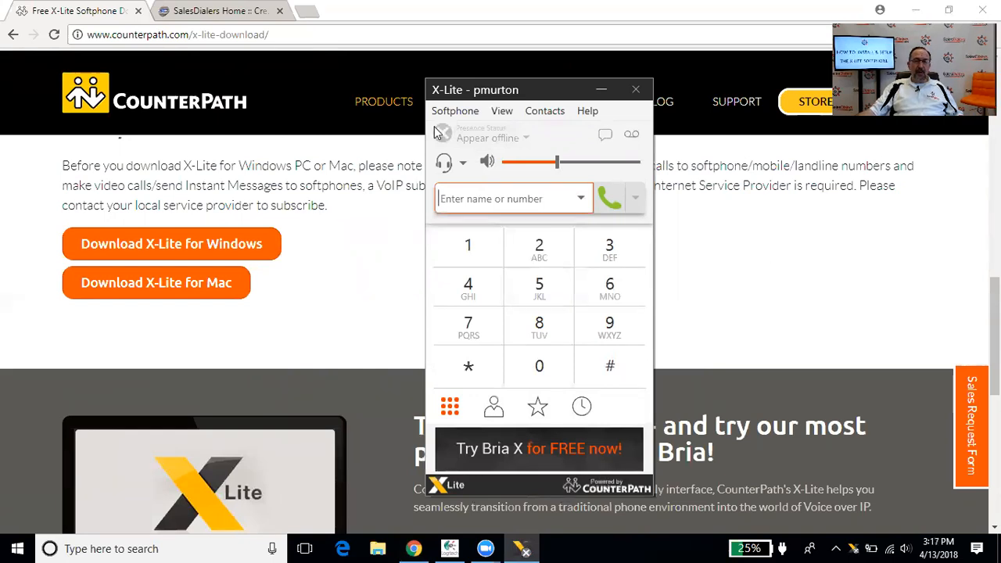
Return to the SalesDialers Home page in the browser once X-Lite has launched.
left_click(219, 9)
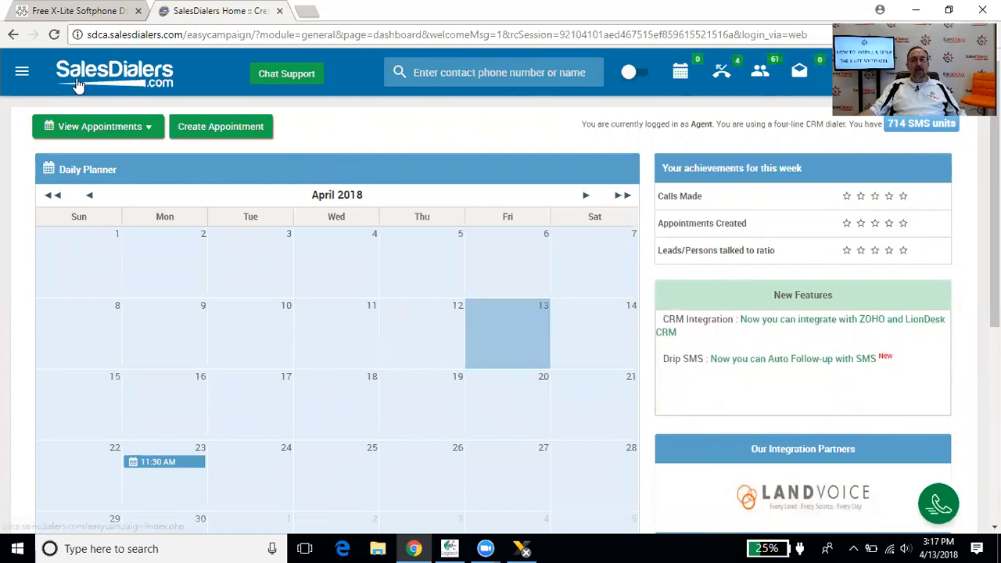
Navigate via Calling Campaigns to the SalesDialers Softphone Settings page.
left_click(22, 72)
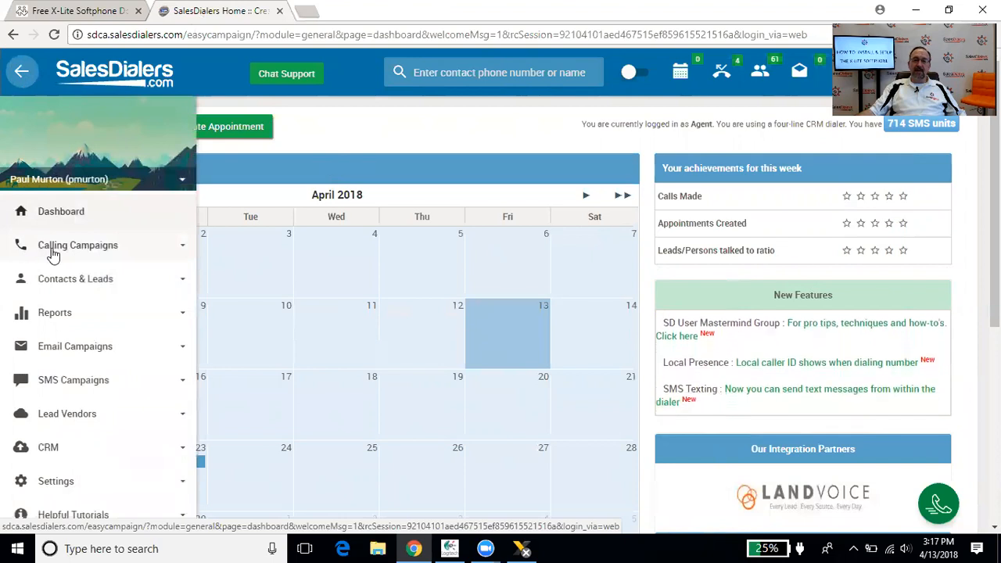
left_click(78, 244)
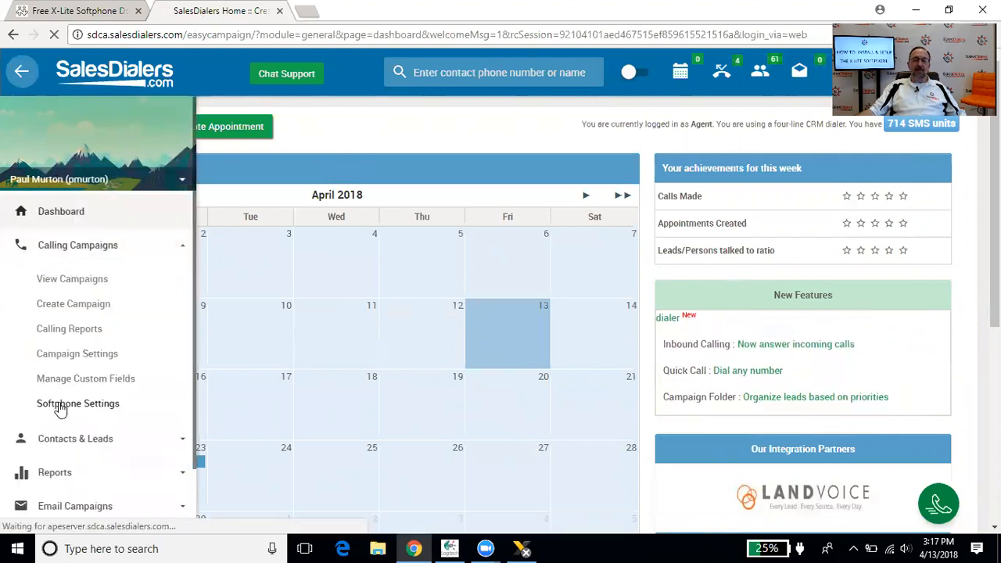
left_click(78, 403)
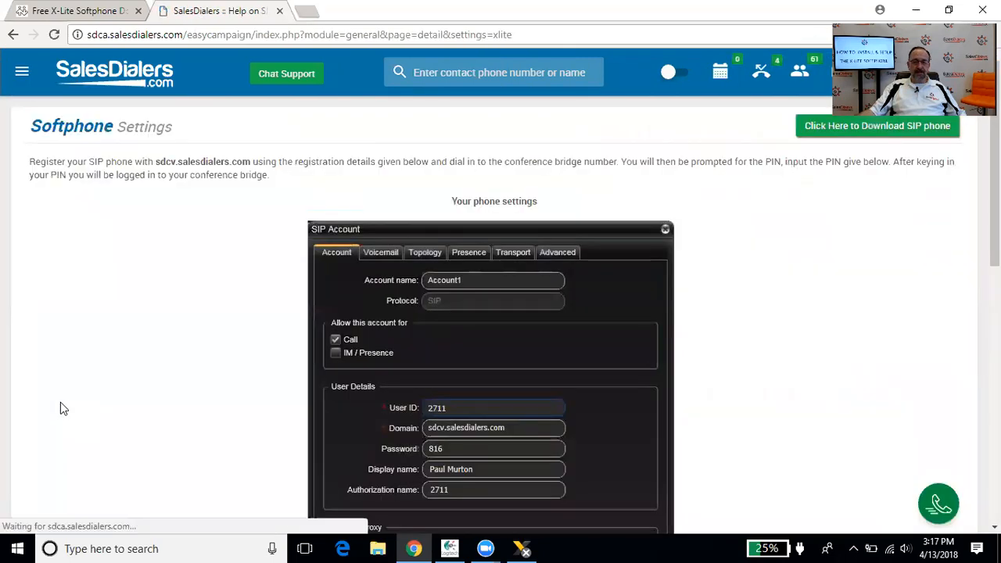
mouse_move(158, 360)
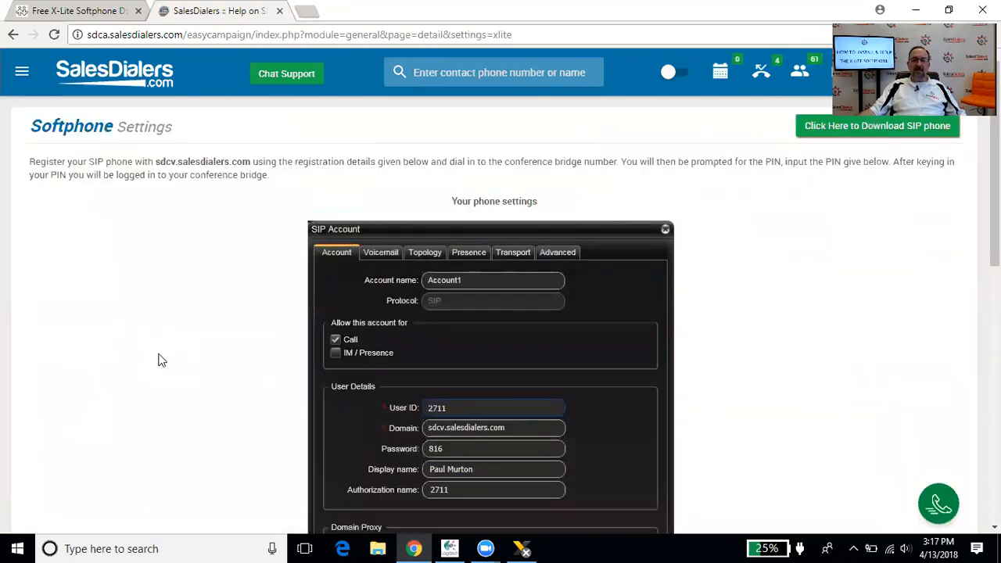
scroll("down", 3)
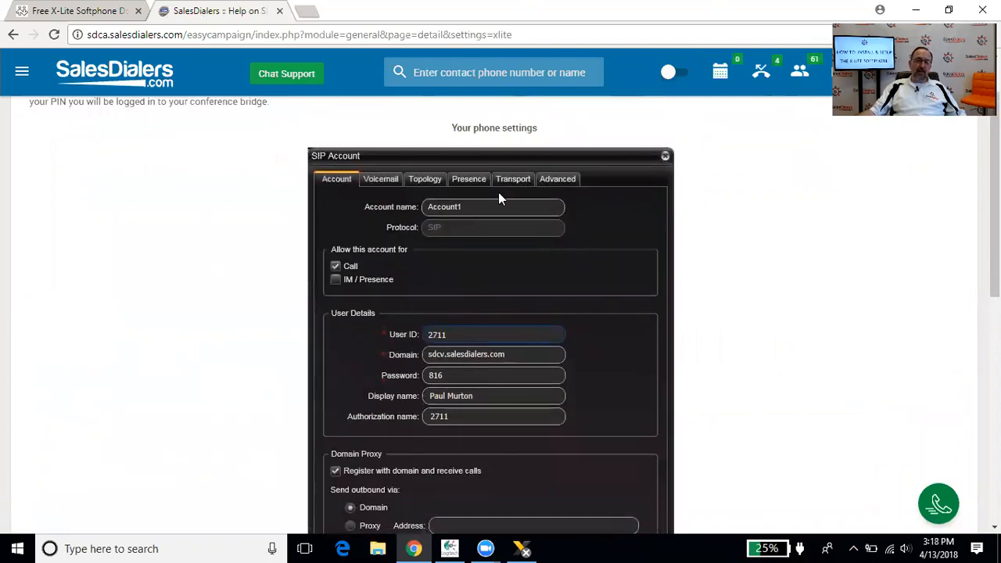
mouse_move(284, 326)
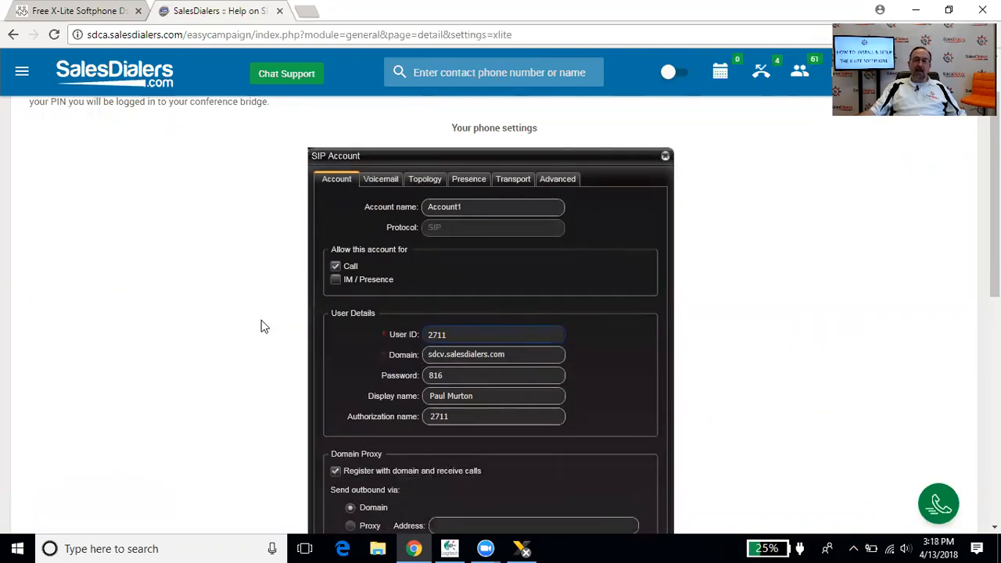
scroll("down", 3)
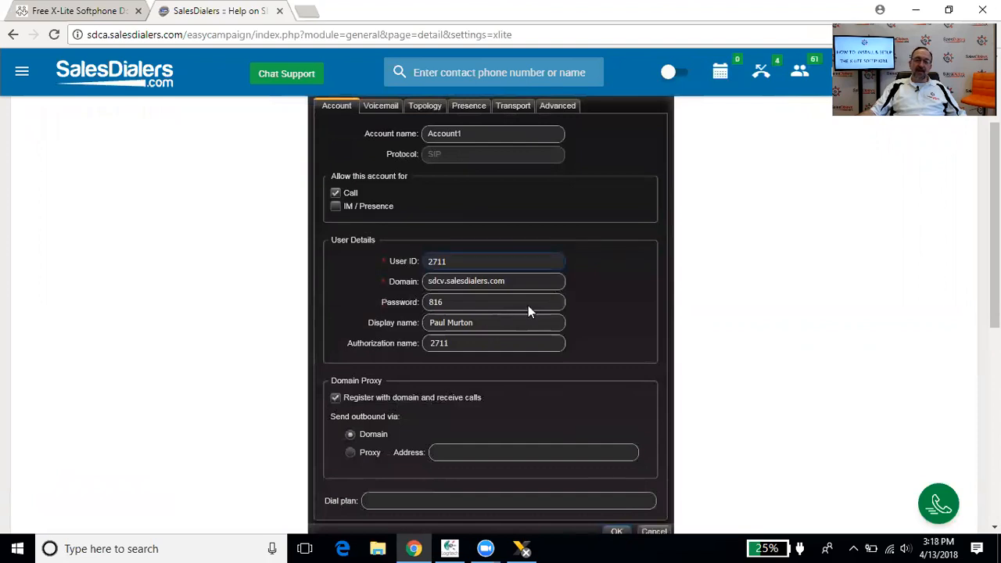
mouse_move(225, 369)
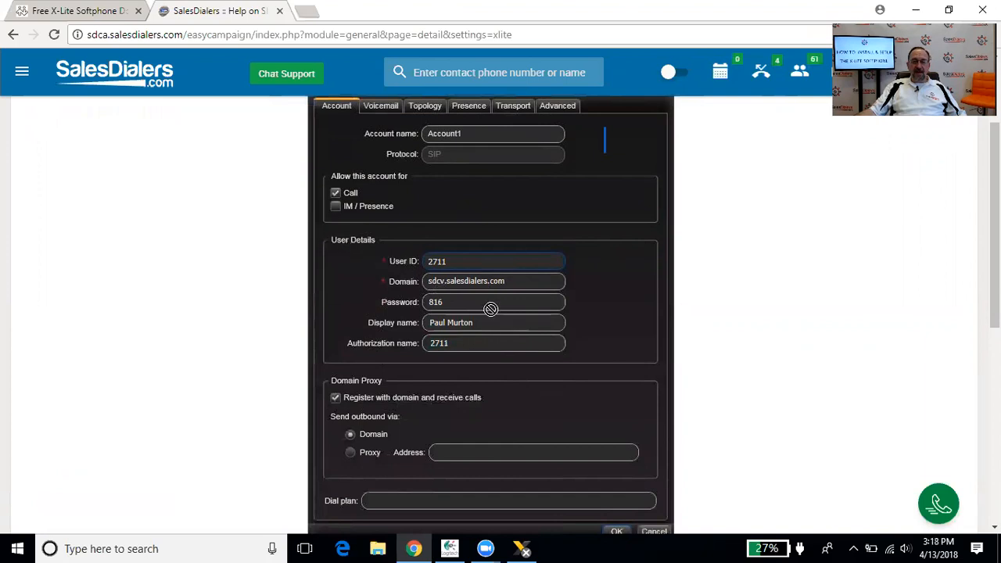
mouse_move(368, 250)
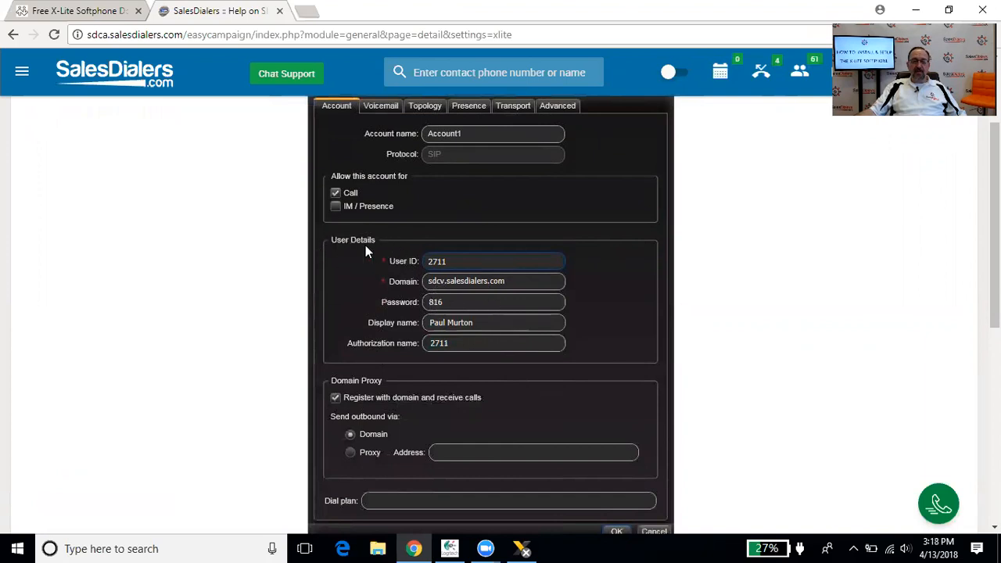
mouse_move(384, 269)
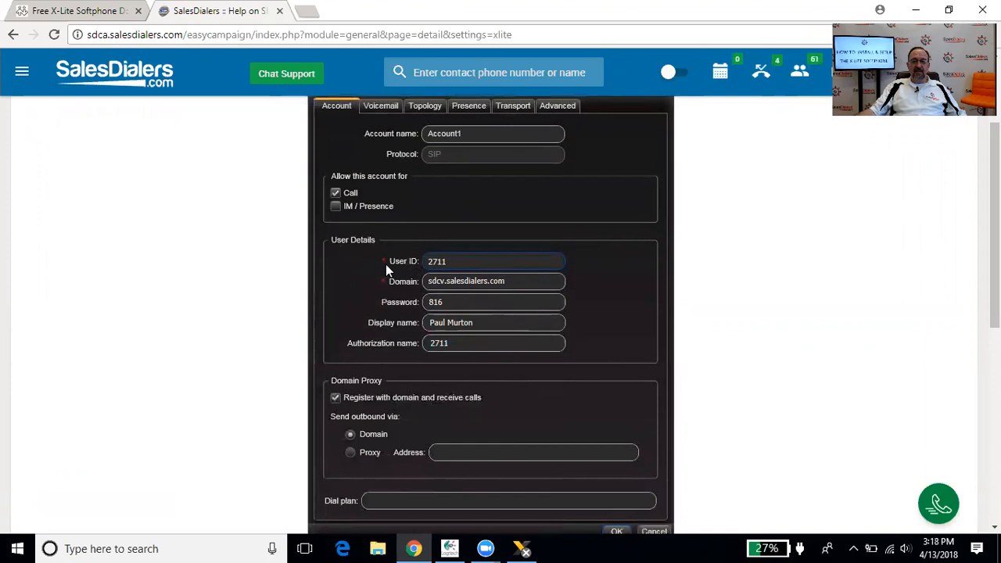
mouse_move(381, 312)
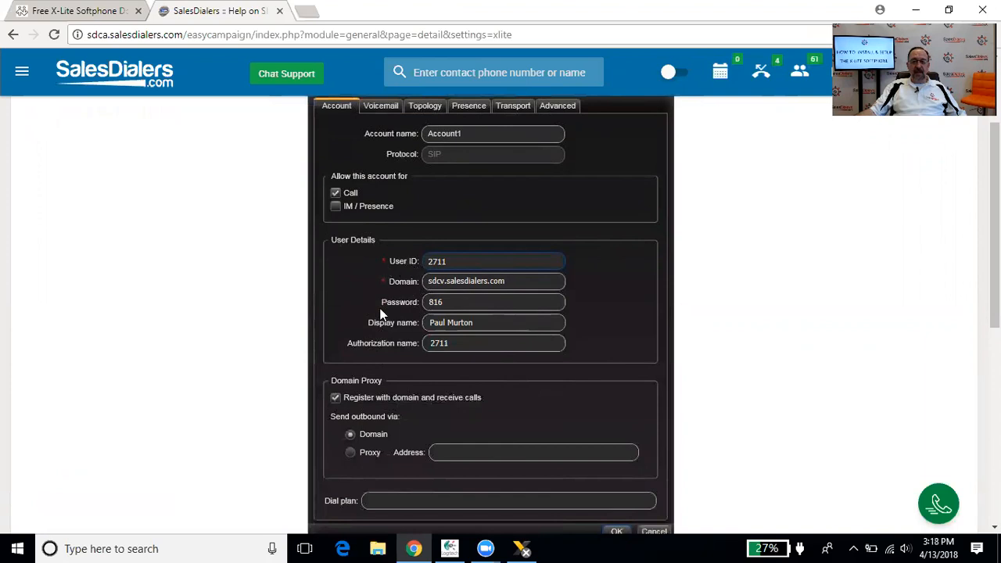
mouse_move(403, 359)
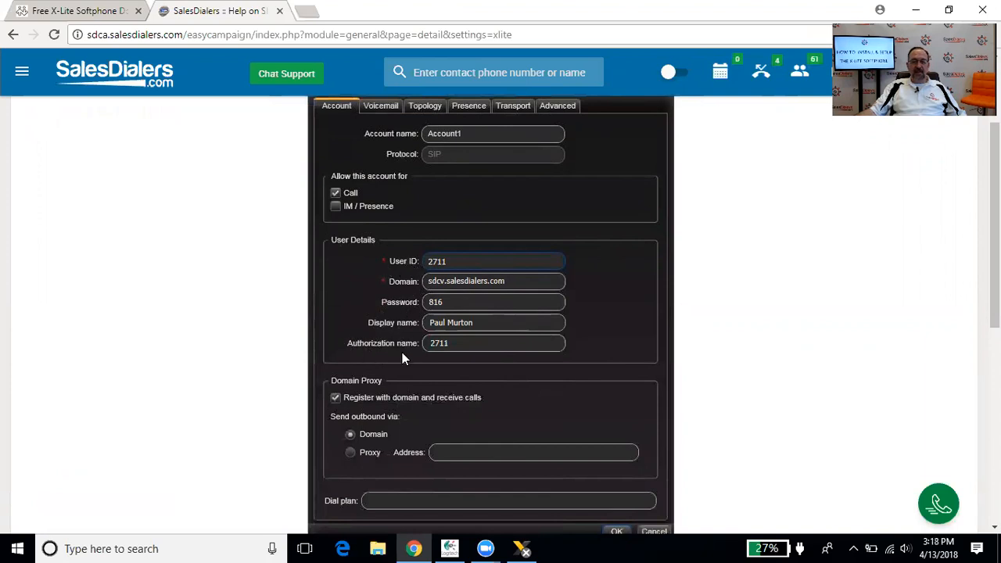
mouse_move(441, 331)
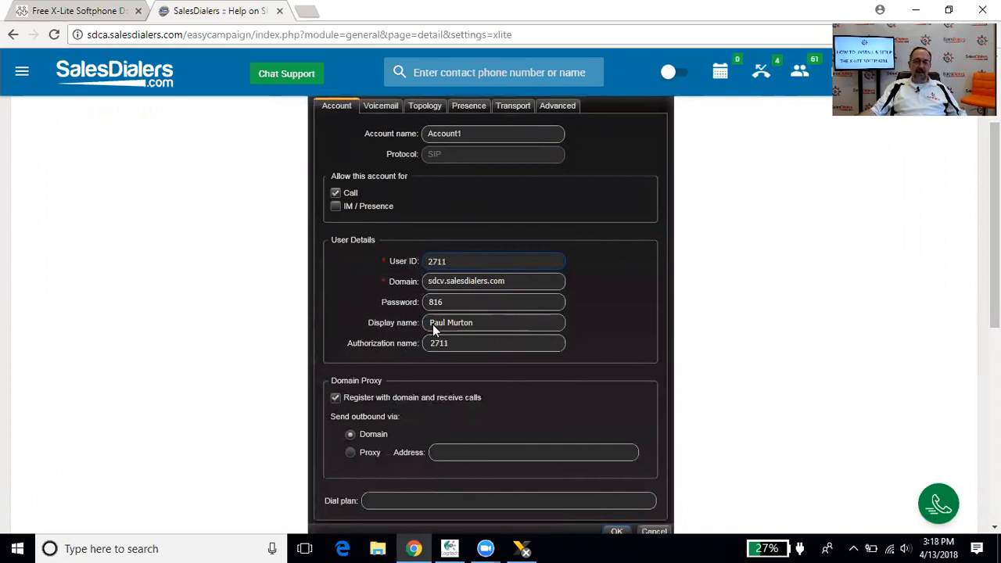
mouse_move(325, 316)
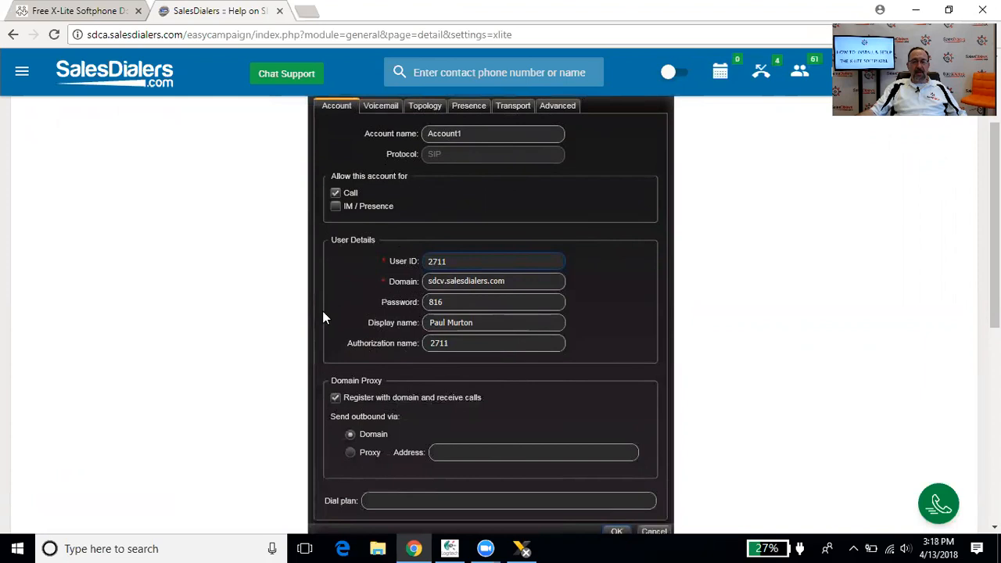
mouse_move(569, 322)
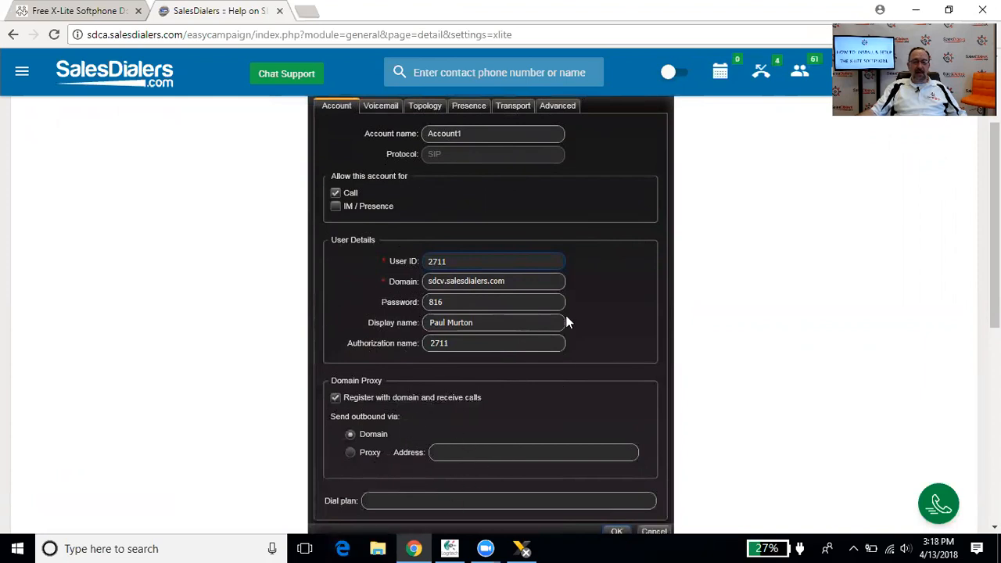
mouse_move(445, 322)
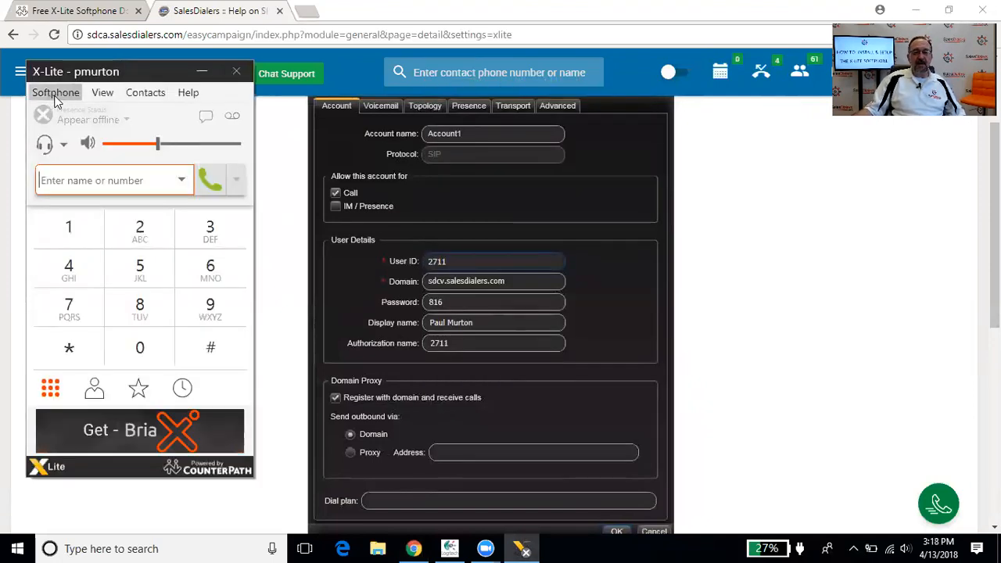
left_click(55, 93)
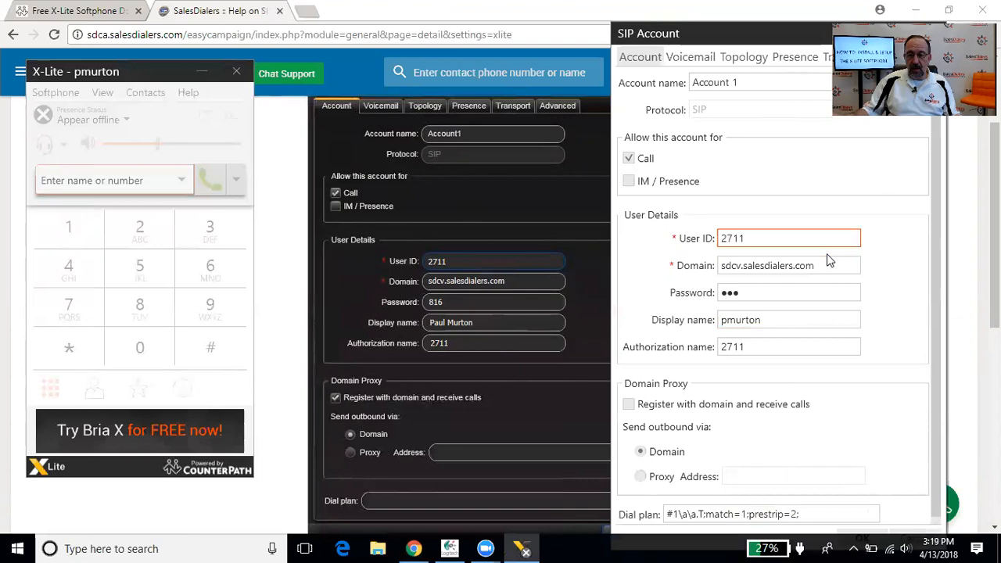
left_click(788, 238)
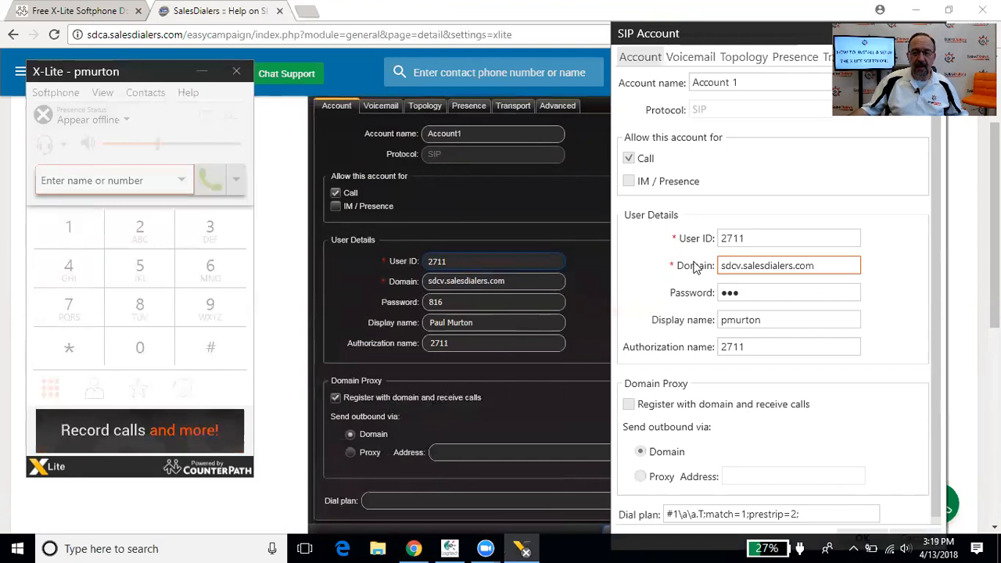
left_click(788, 293)
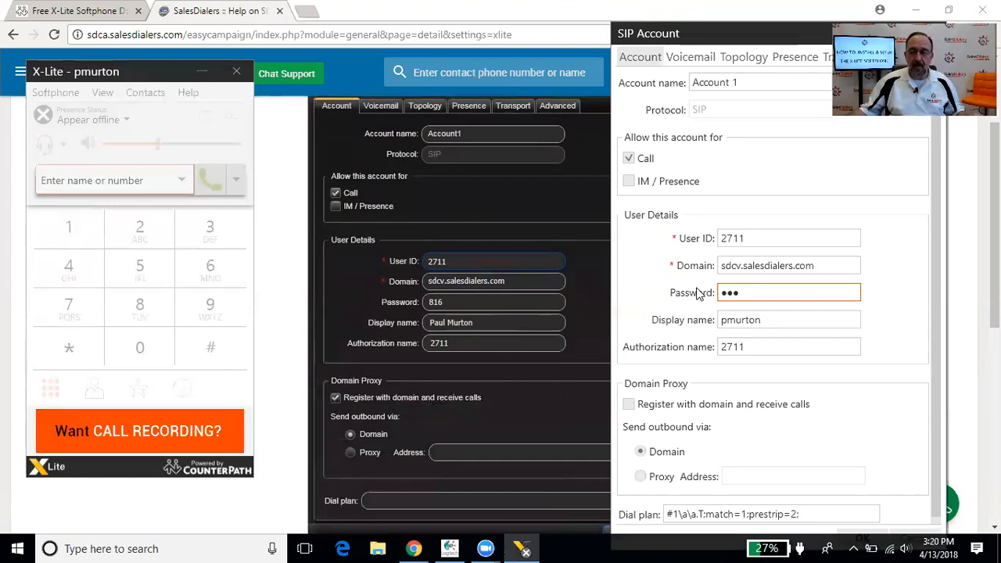
left_click(788, 319)
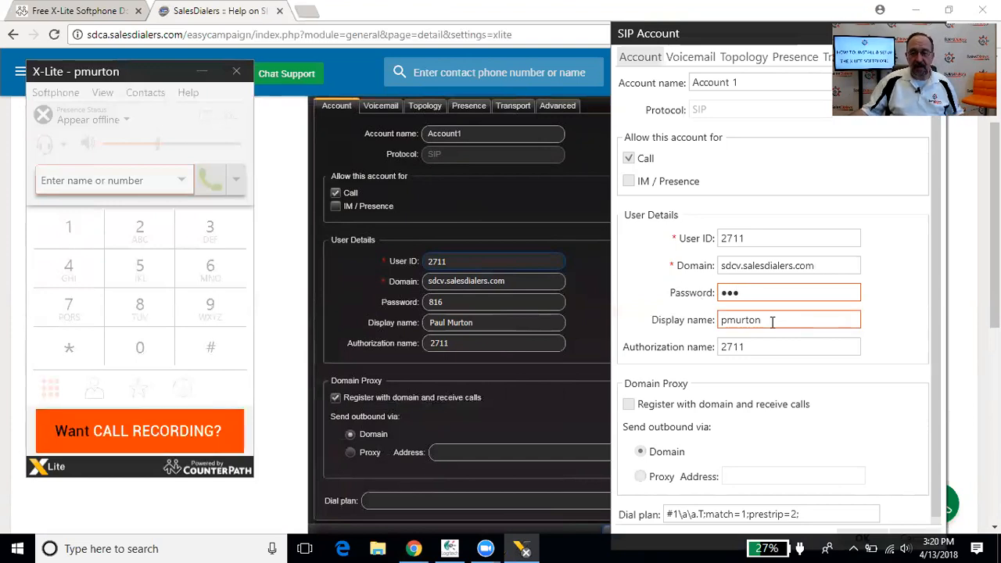
type("Paul")
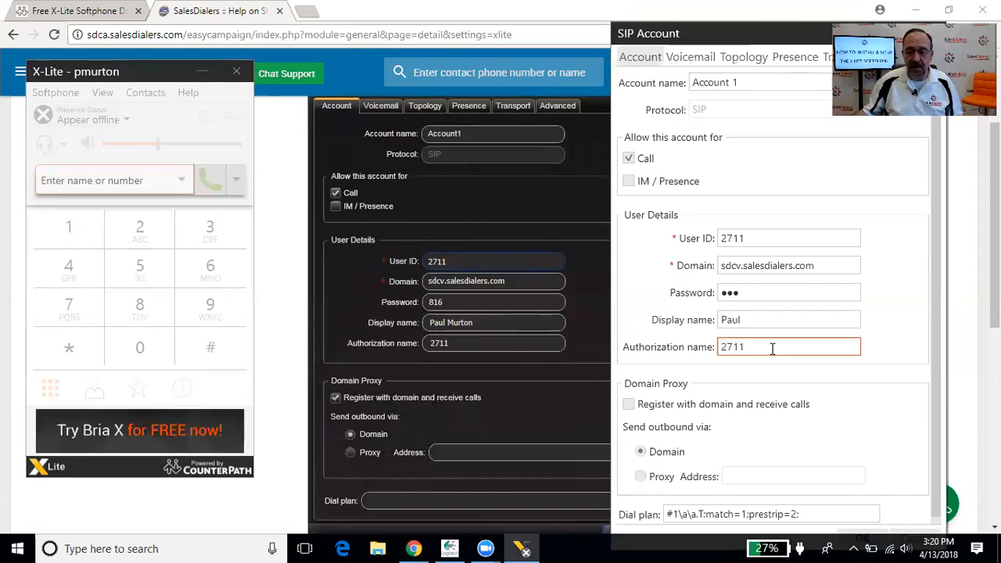
left_click(788, 319)
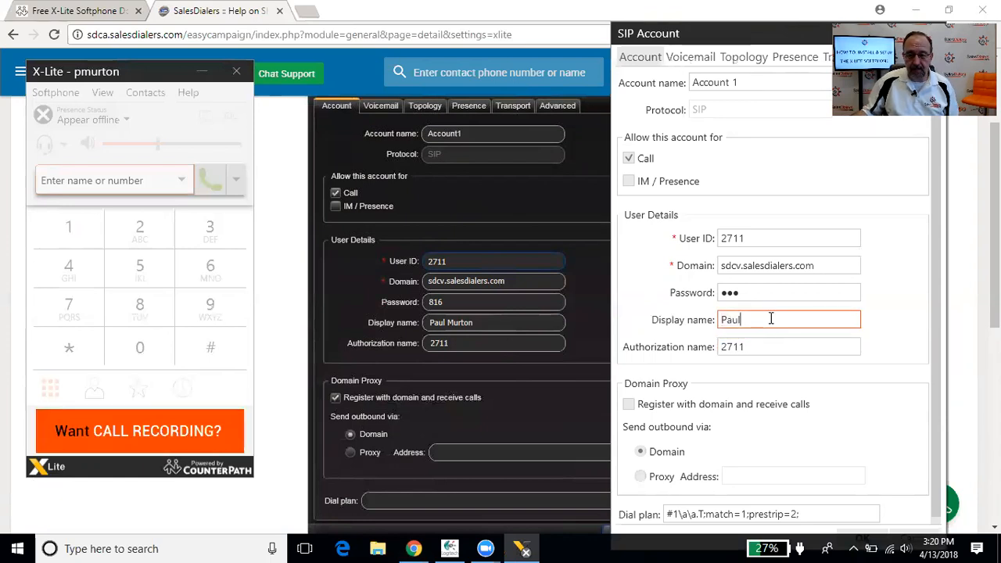
type("M")
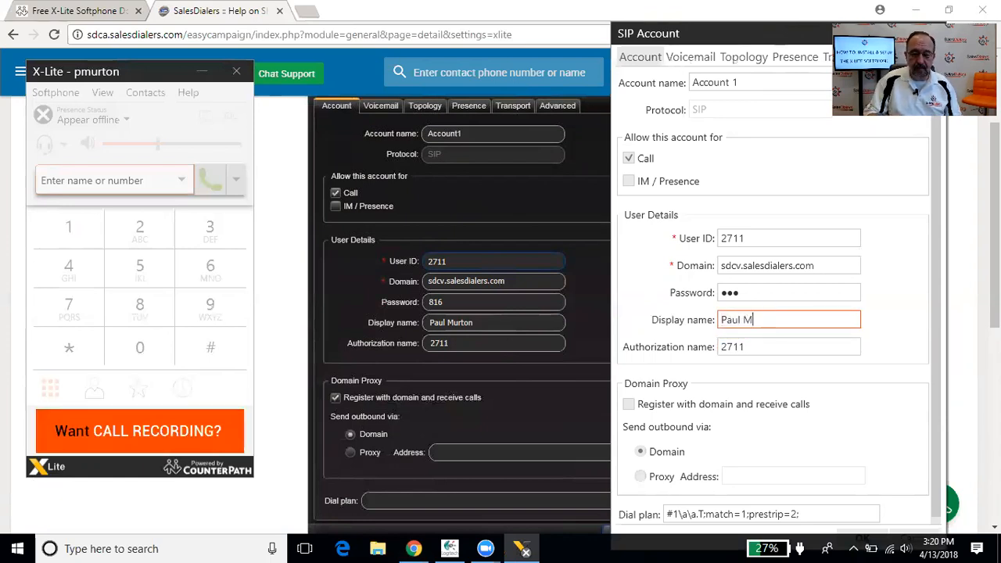
type("urto")
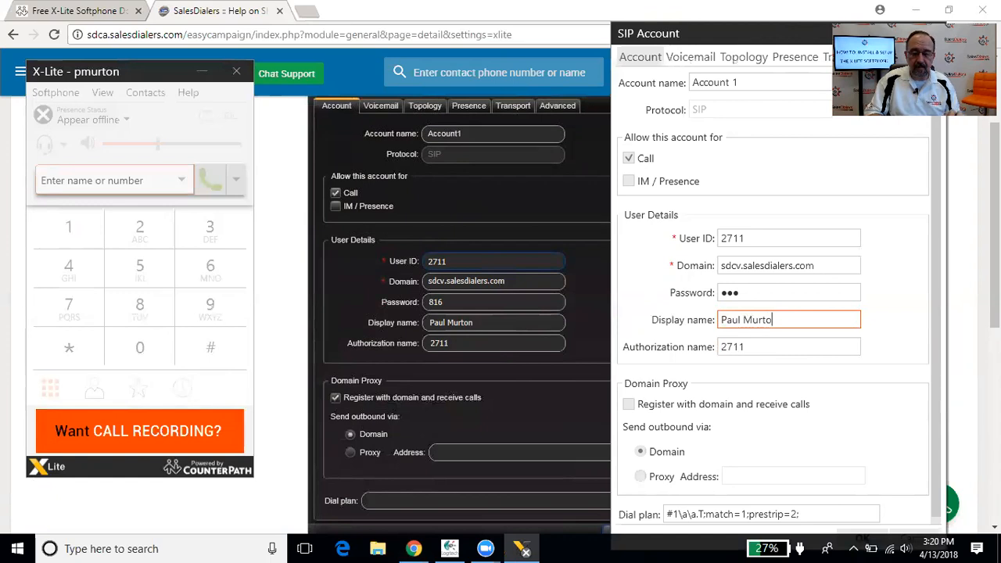
left_click(788, 265)
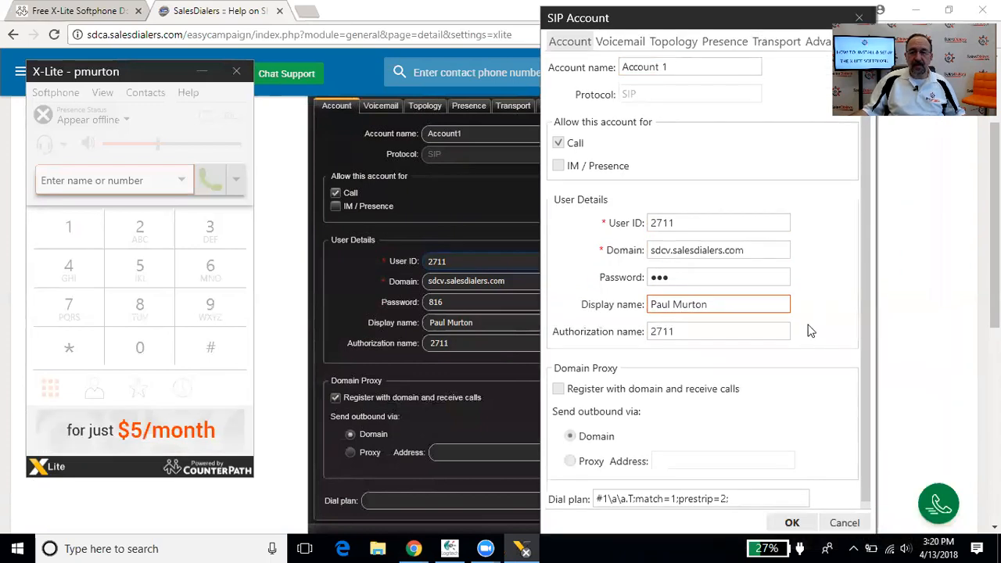
left_click(791, 522)
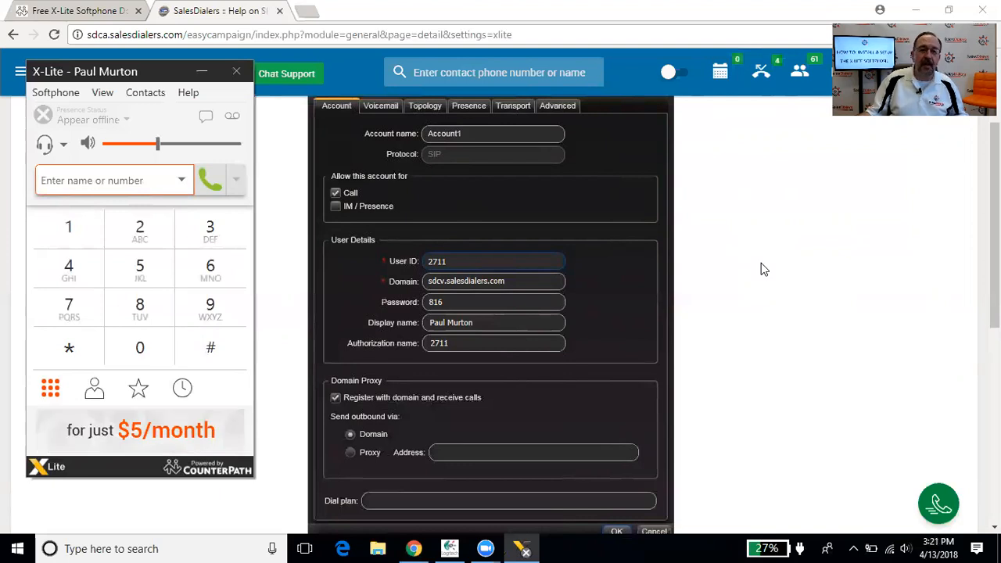
mouse_move(466, 166)
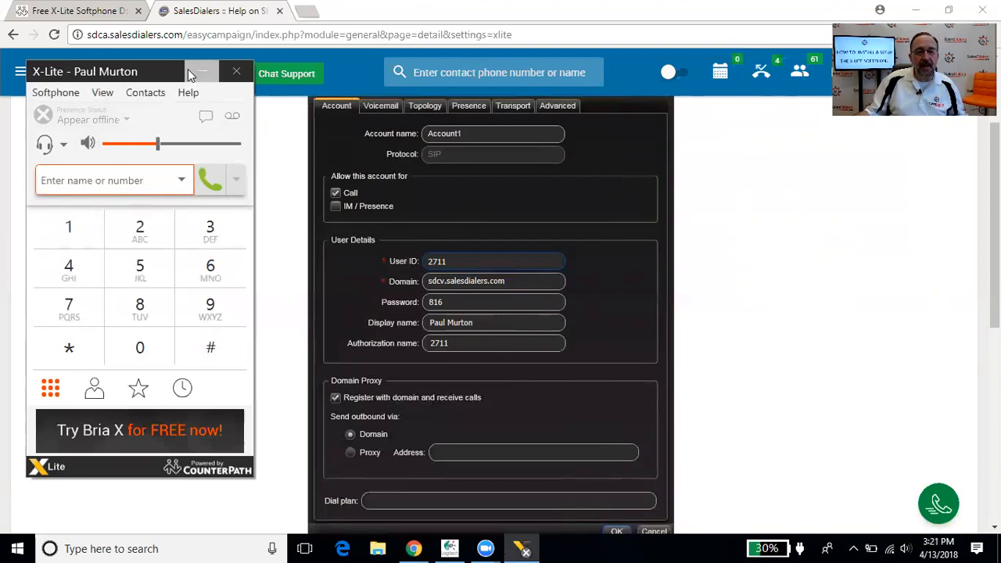
In Help > Troubleshooting, select the High Definition Audio speakers and microphone and finish the device check.
left_click(187, 92)
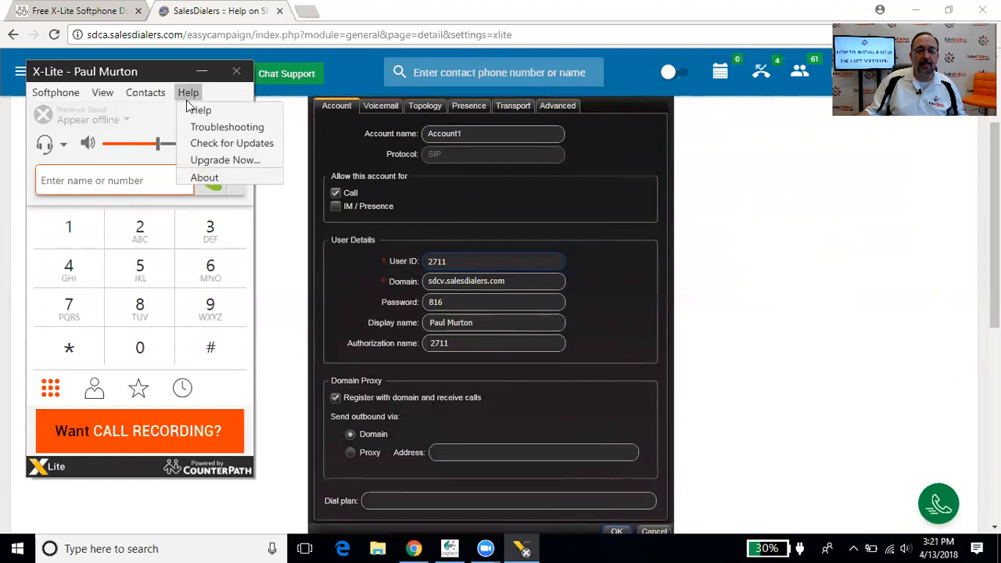
left_click(226, 126)
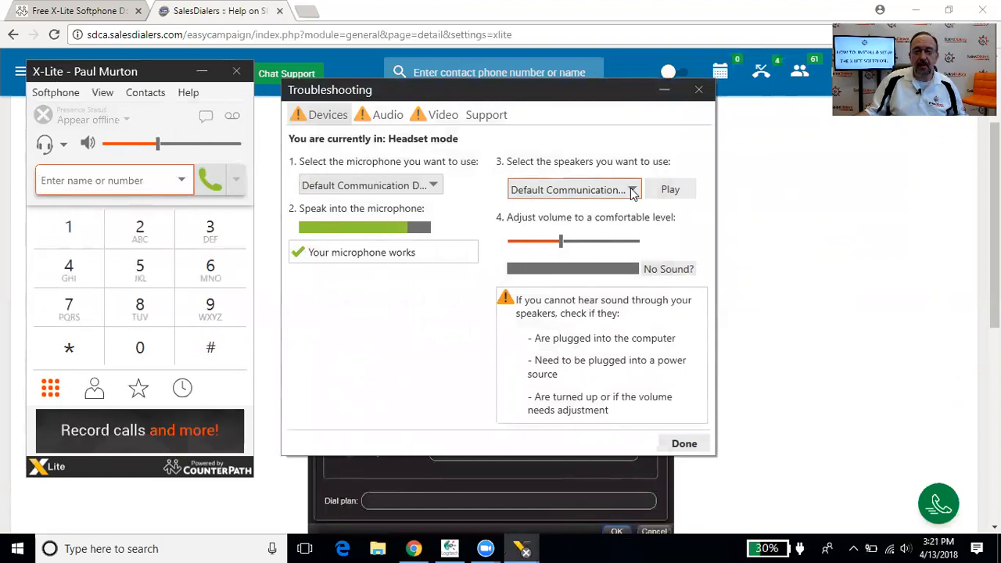
left_click(632, 189)
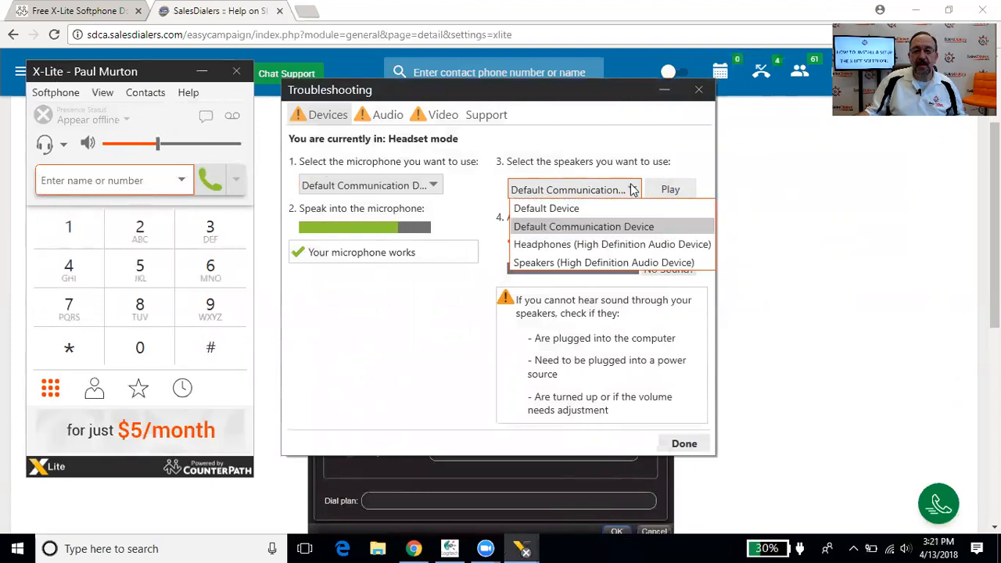
mouse_move(609, 263)
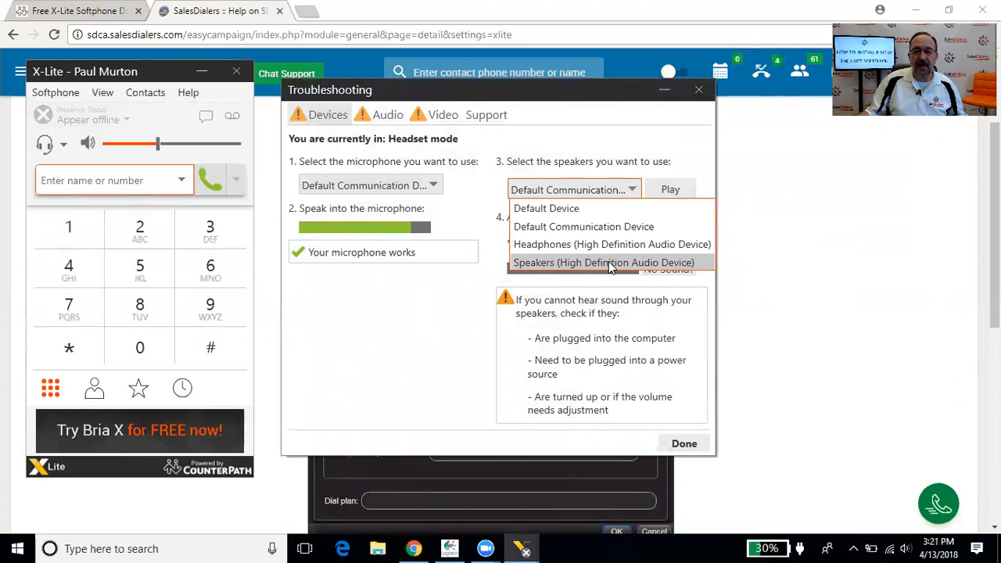
left_click(602, 262)
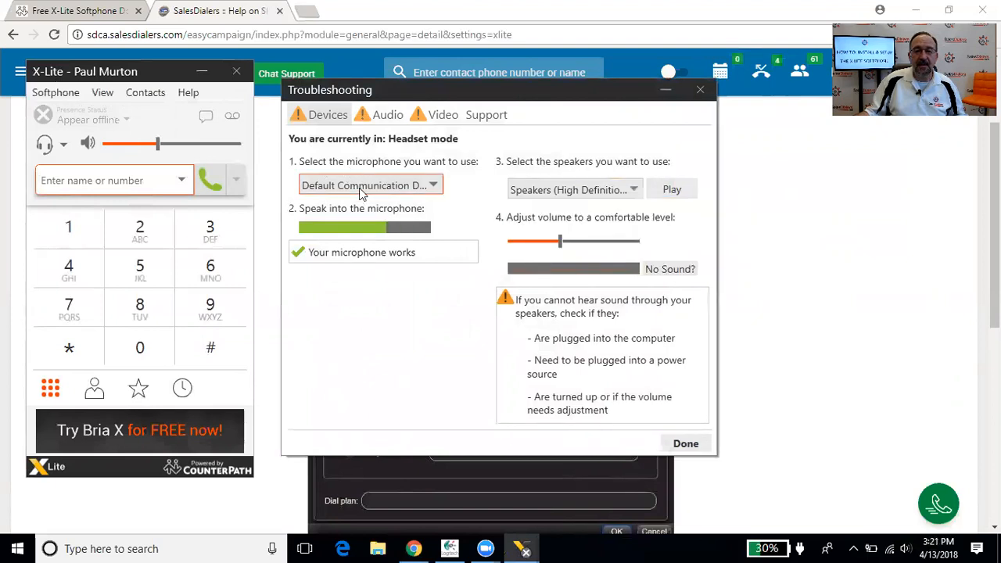
left_click(368, 185)
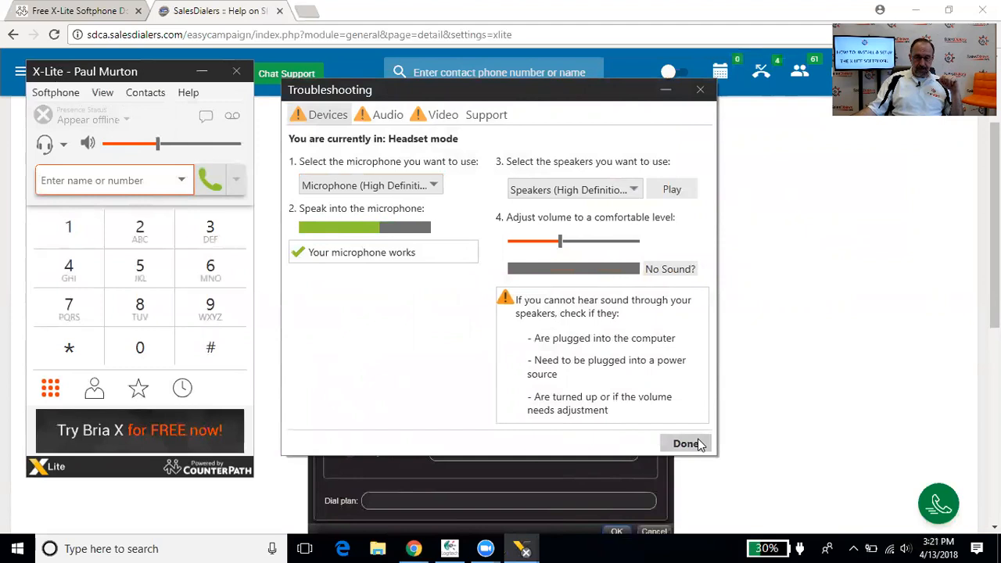
left_click(685, 444)
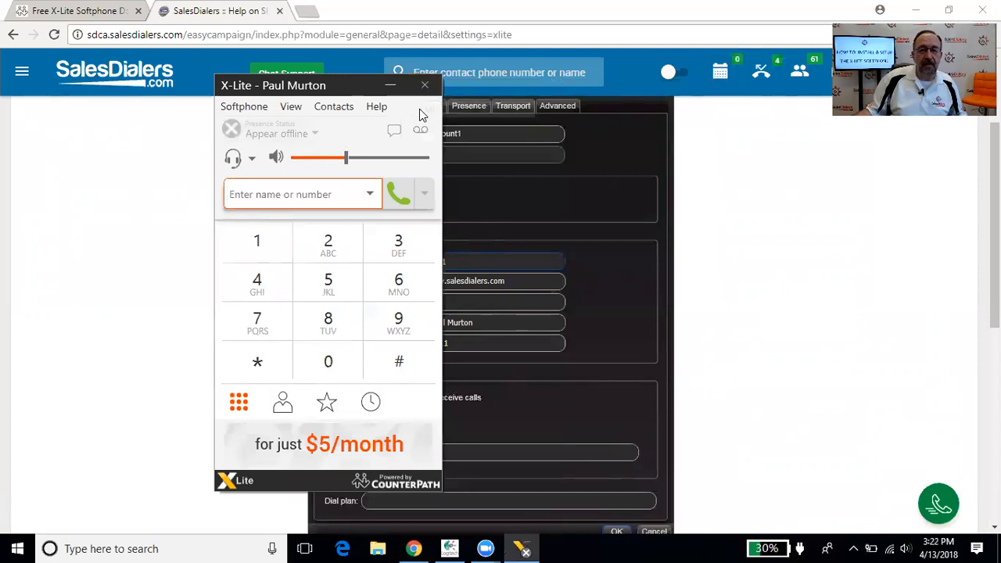
mouse_move(425, 84)
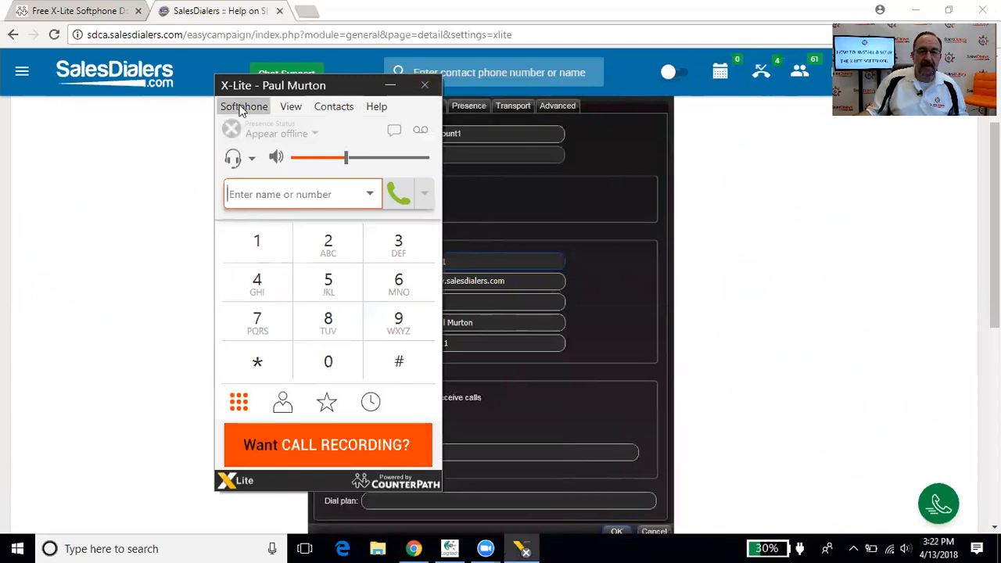
left_click(244, 107)
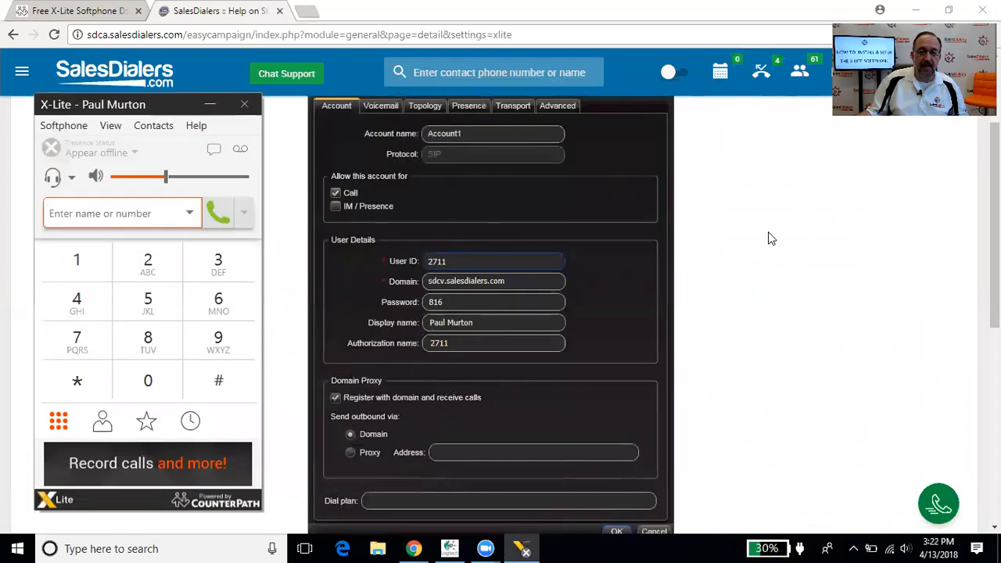
Call the dial-in number 120664 from X-Lite and key in the 816# conference PIN.
scroll("down", 3)
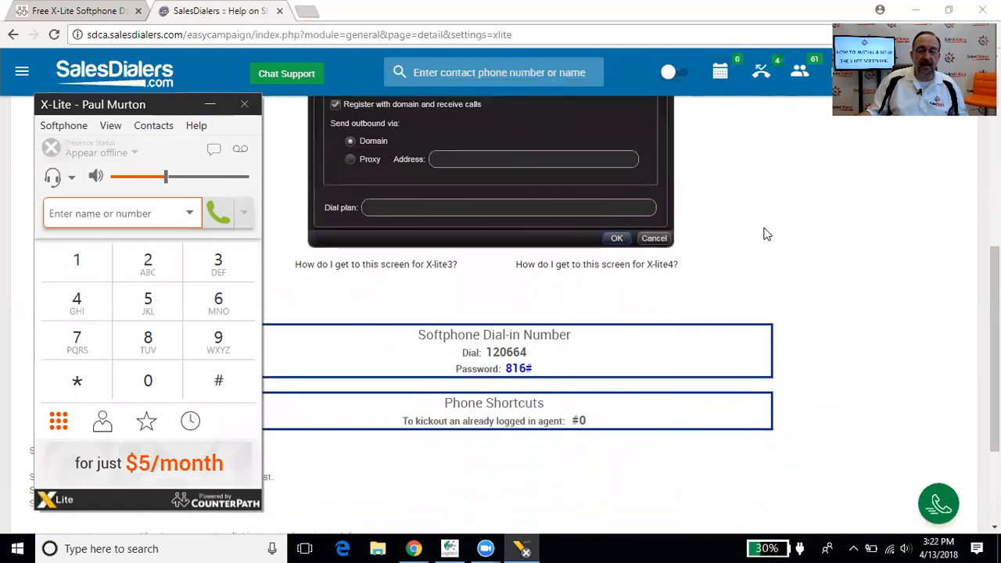
mouse_move(555, 319)
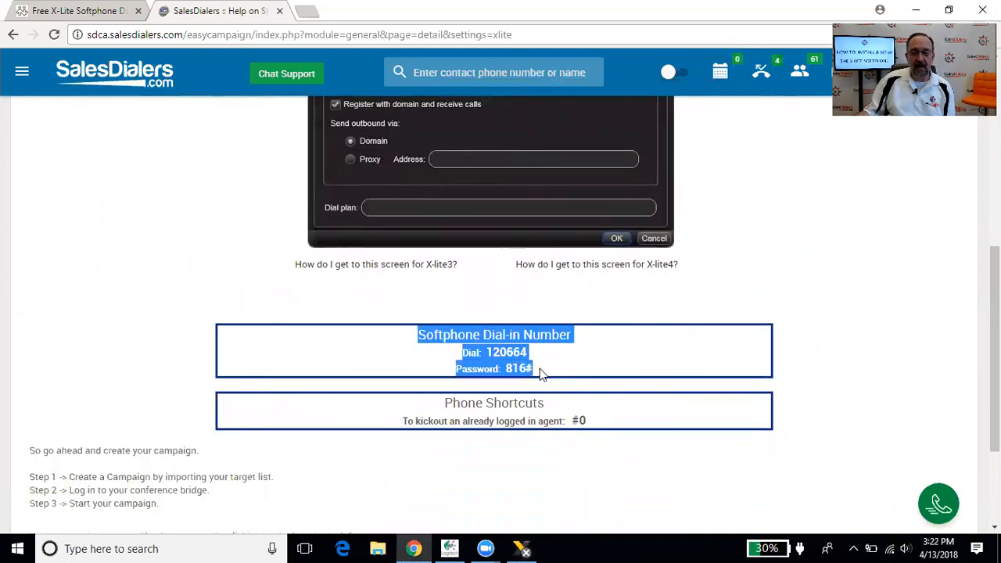
mouse_move(516, 530)
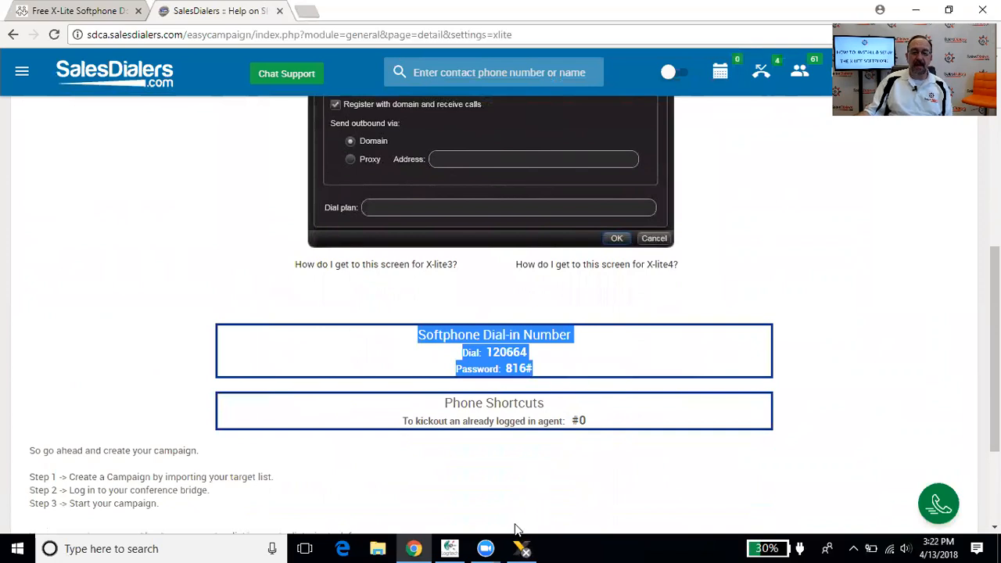
left_click(520, 547)
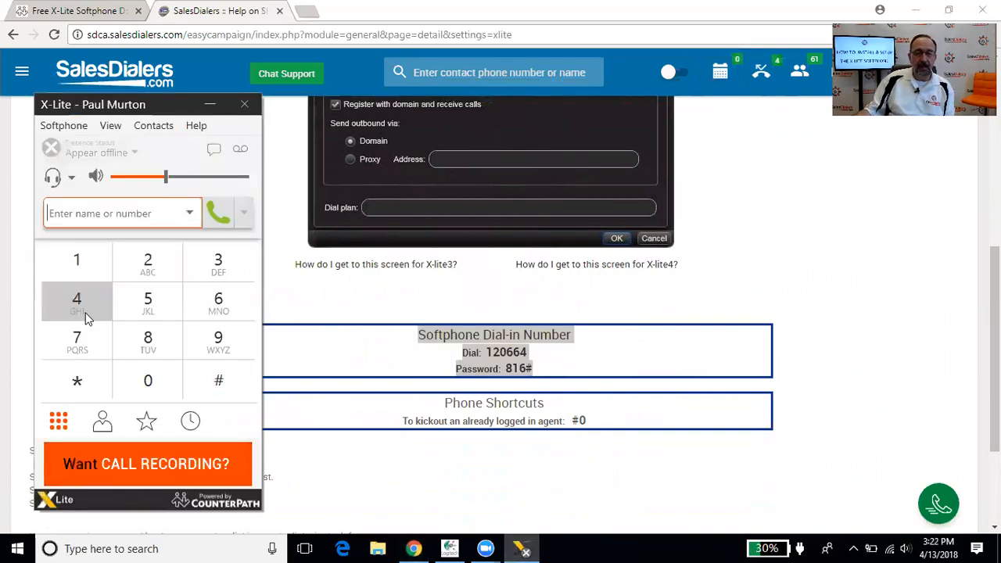
left_click(77, 260)
type("120664")
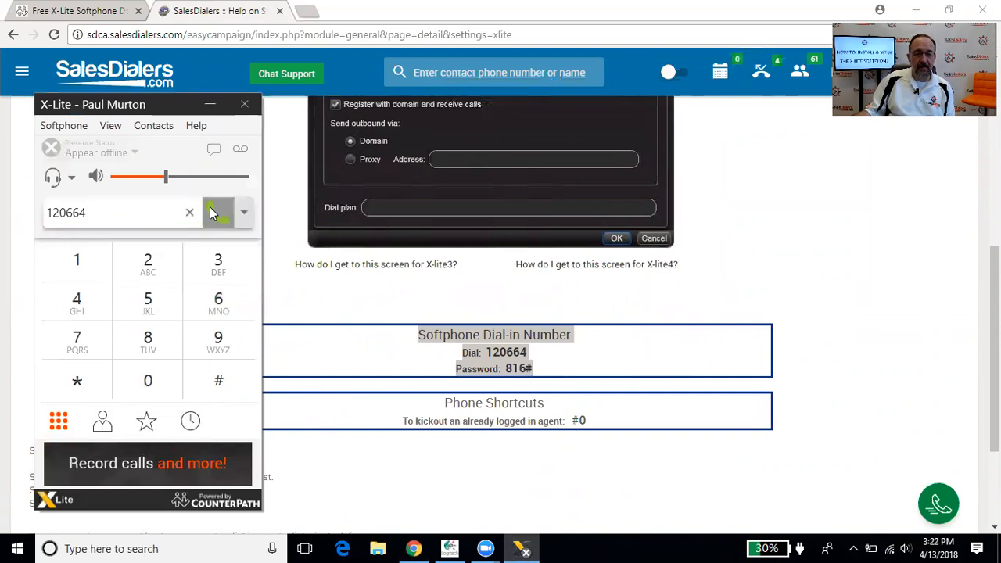
left_click(219, 213)
type("# 8")
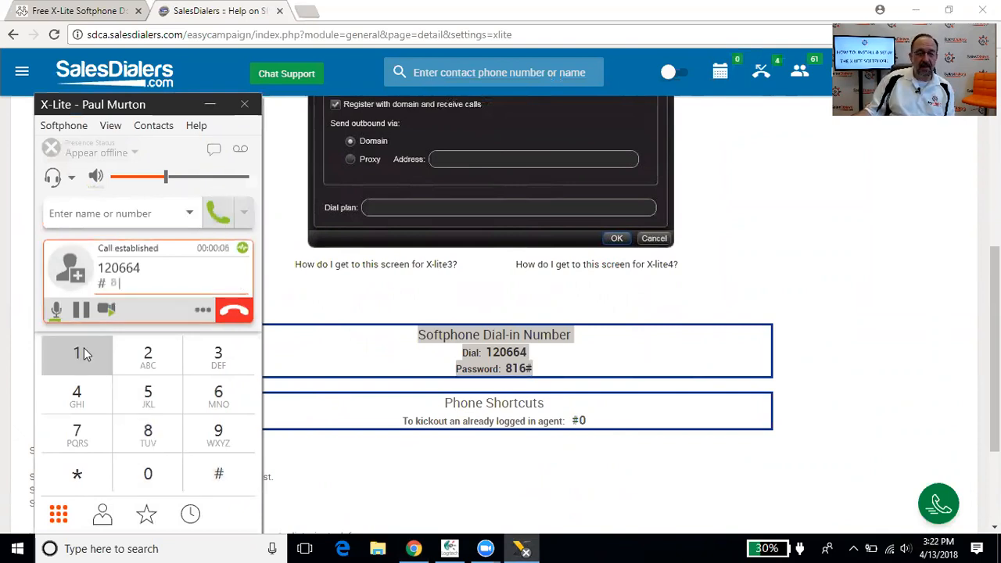
left_click(219, 474)
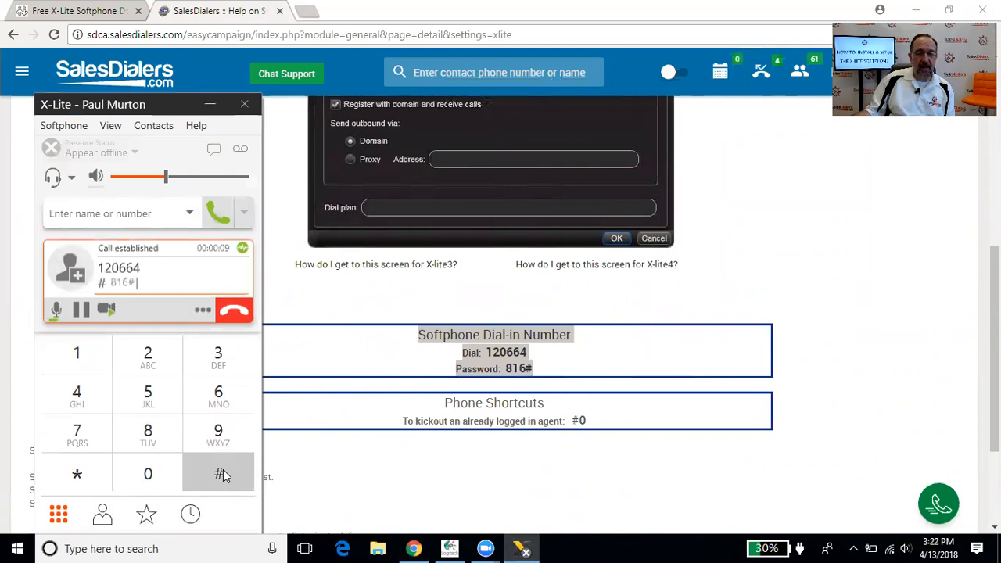
mouse_move(219, 469)
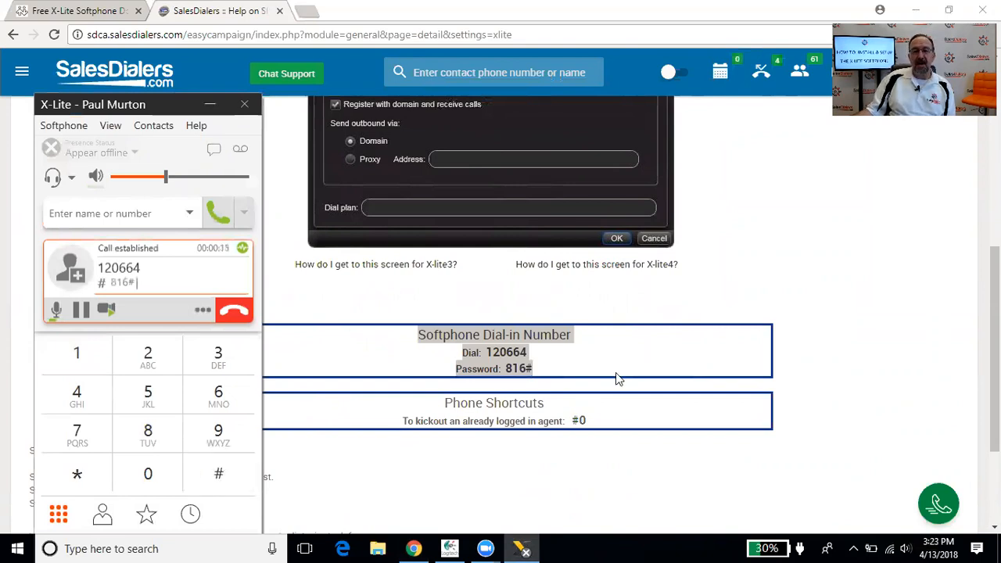
mouse_move(753, 267)
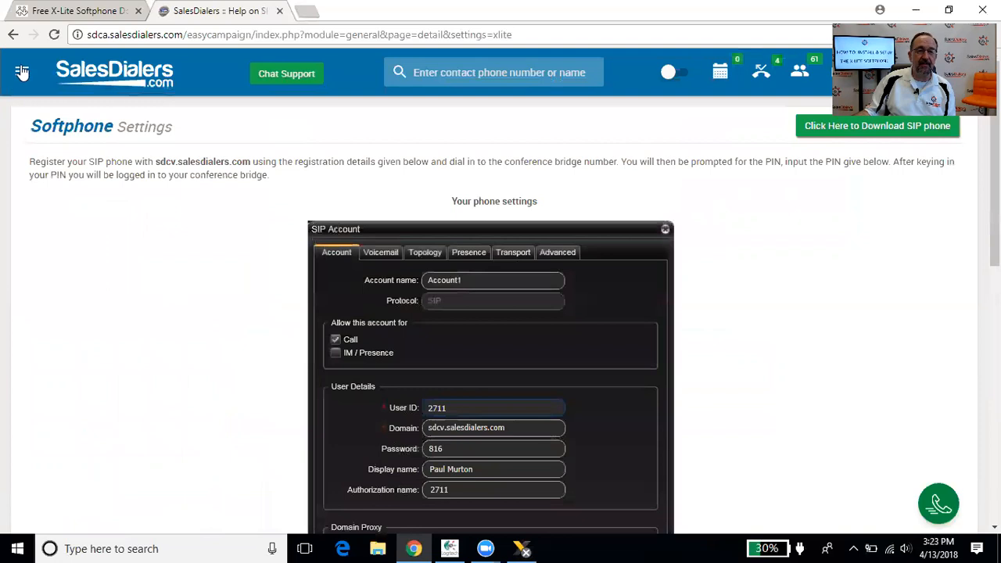
Navigate to View Campaigns and scroll the list of paused campaigns.
left_click(22, 72)
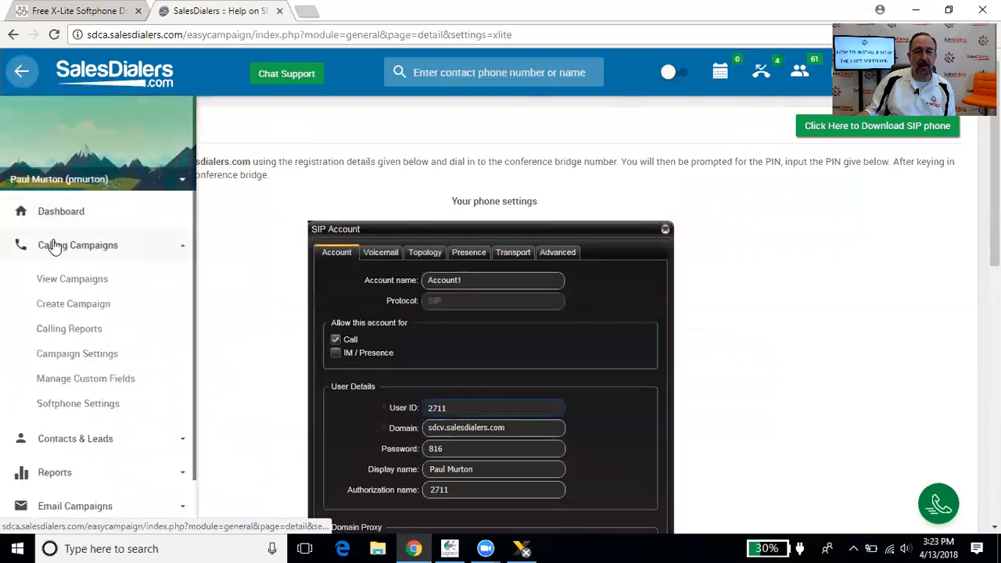
left_click(72, 279)
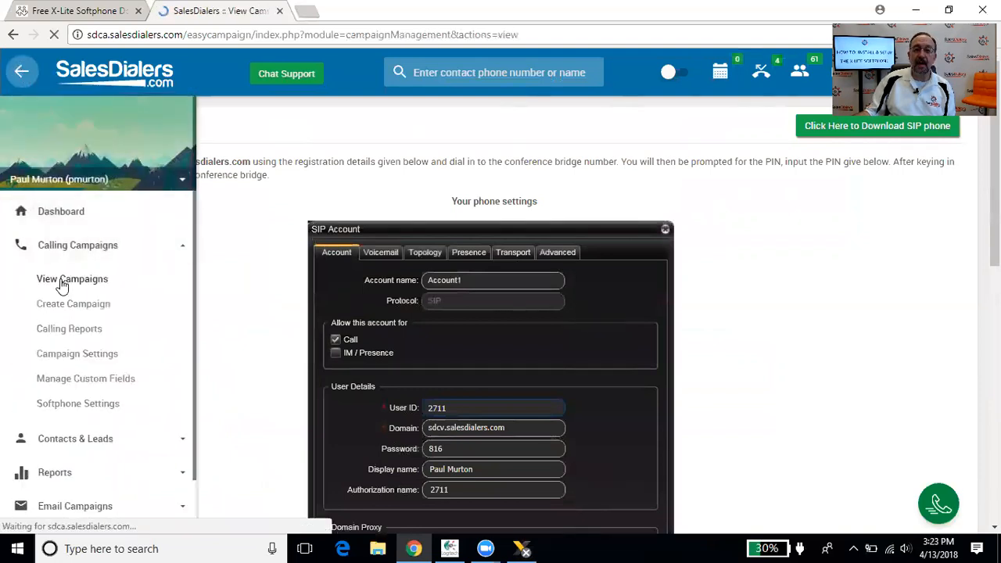
left_click(72, 278)
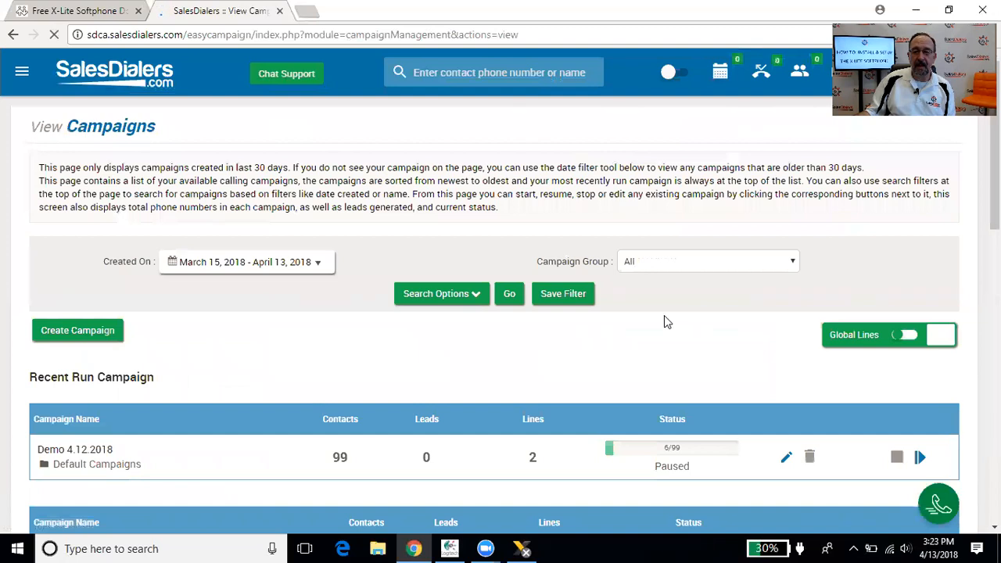
scroll("down", 3)
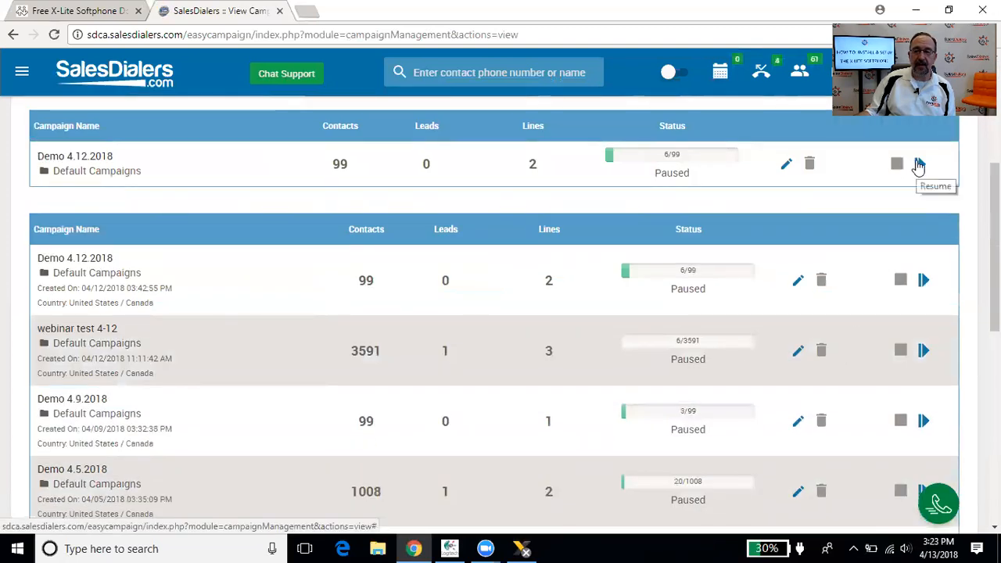